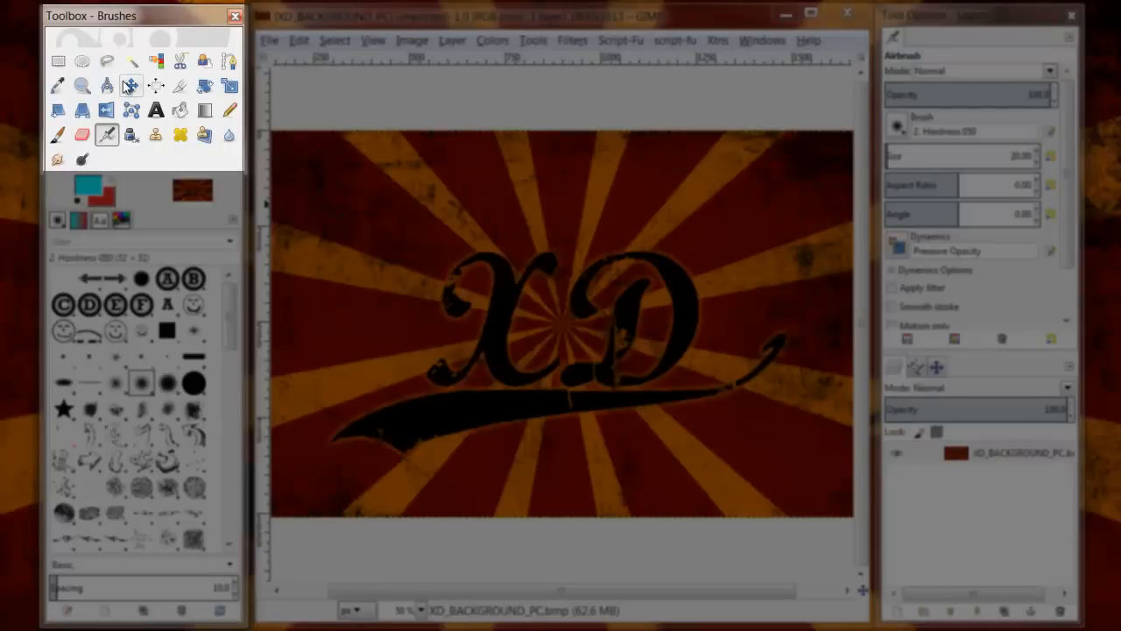
# Step: After trying Scissors and Bucket Fill, activate the Text tool with foreground colour 176ad2
pyautogui.click(178, 61)
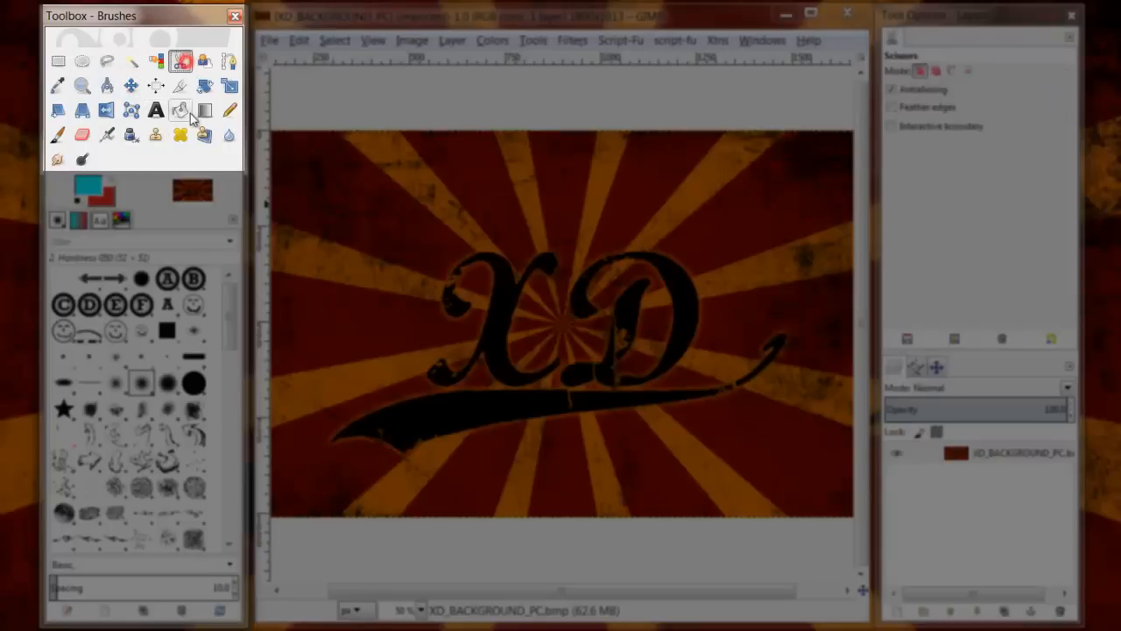
pyautogui.click(181, 108)
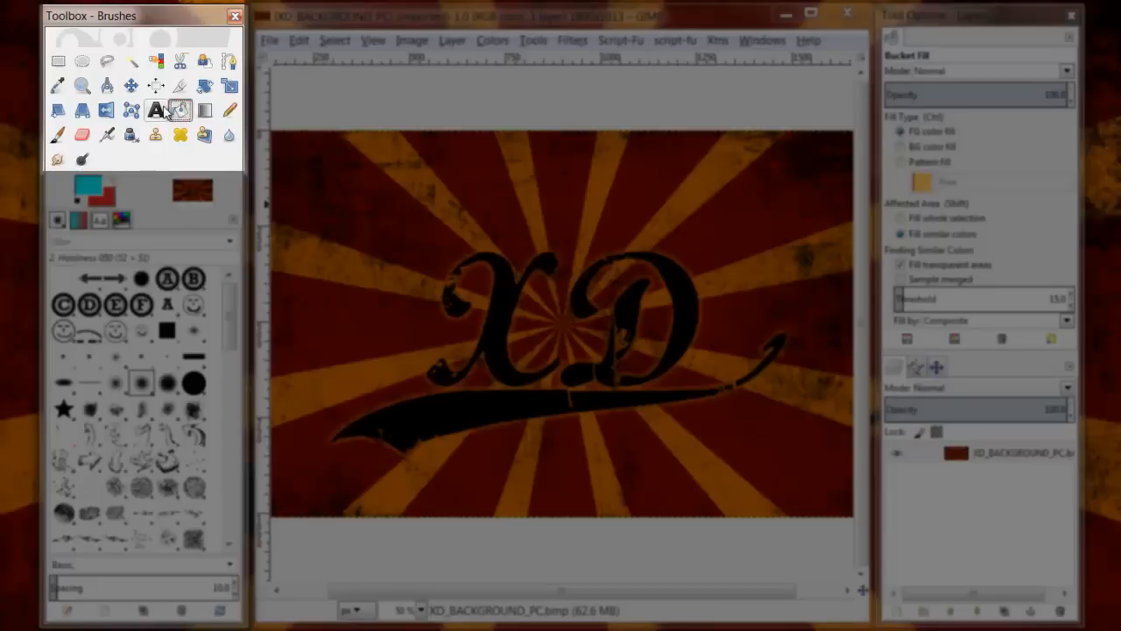
pyautogui.click(154, 109)
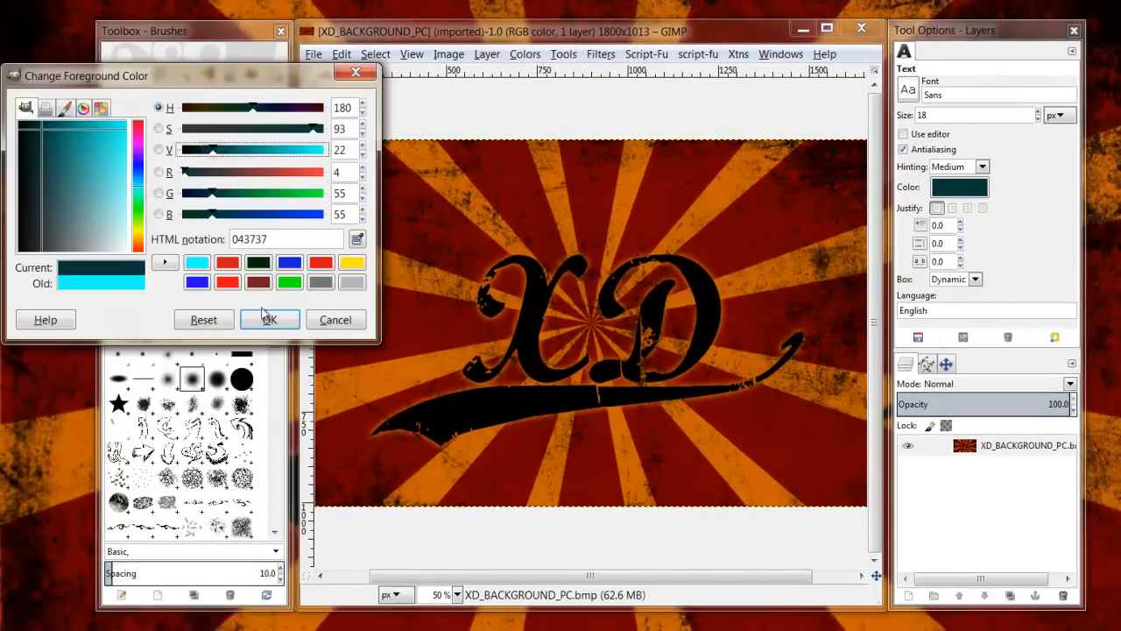
pyautogui.click(270, 319)
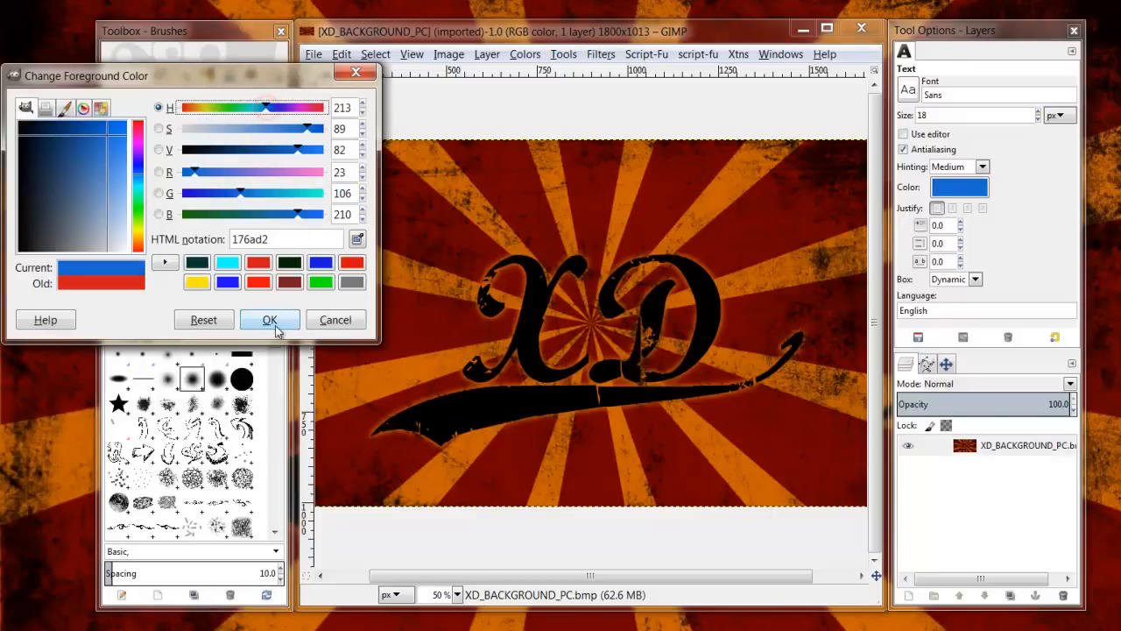
pyautogui.click(270, 319)
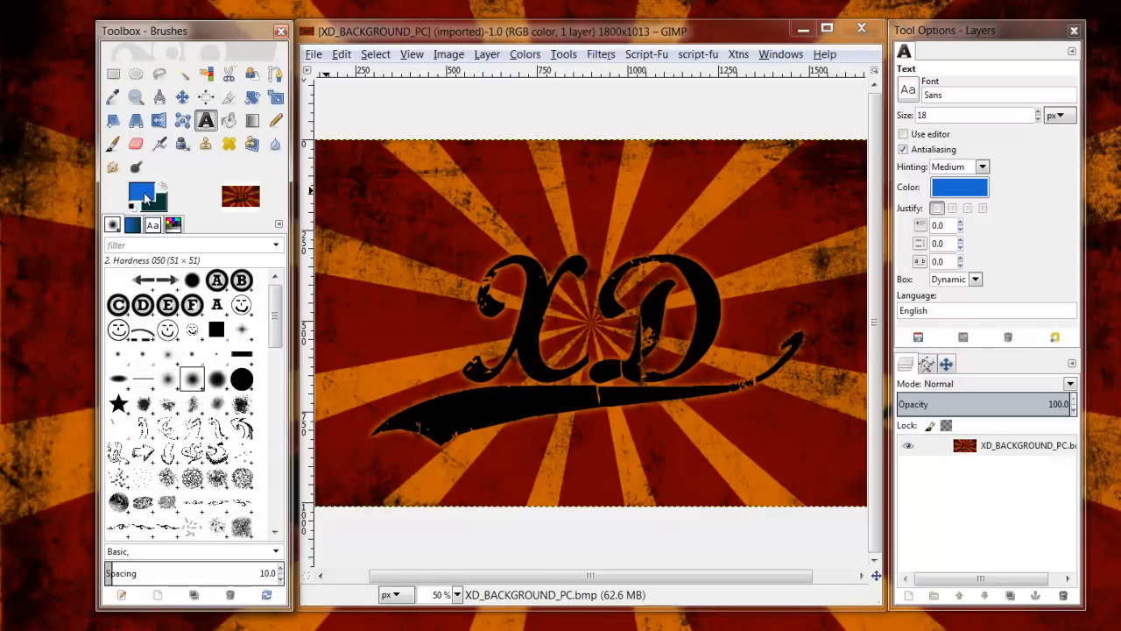
pyautogui.moveTo(179, 203)
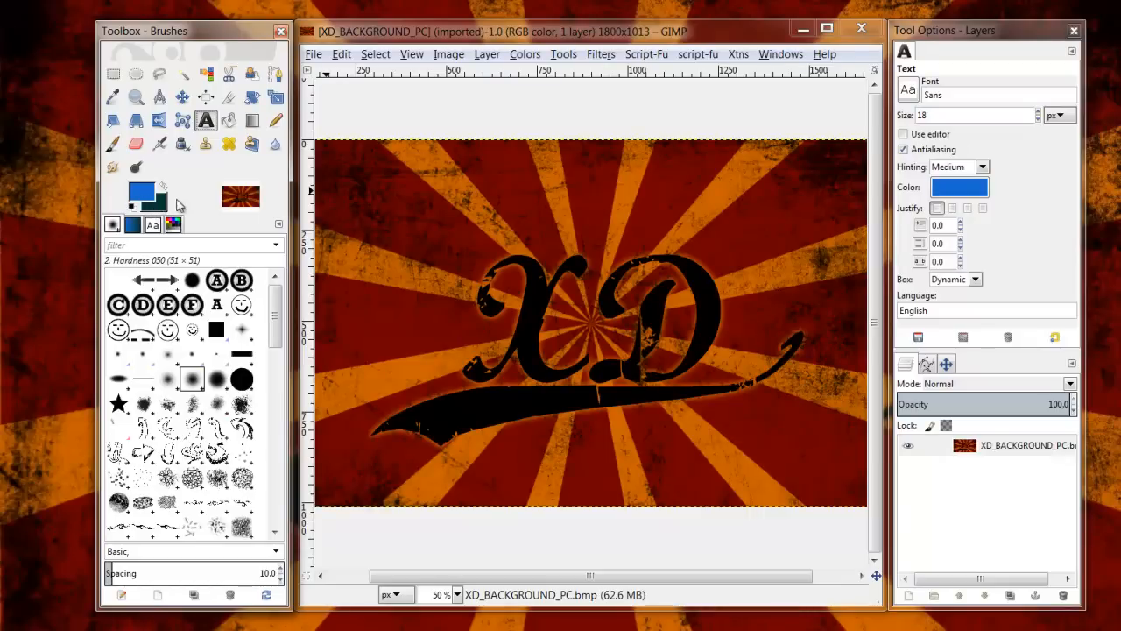
pyautogui.moveTo(202, 235)
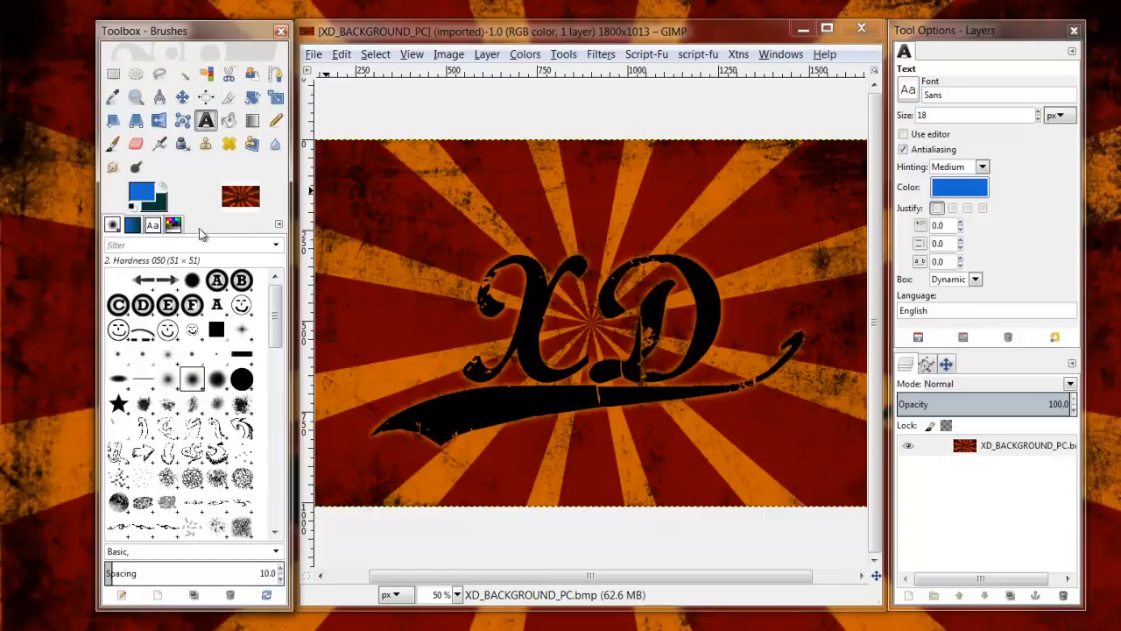
# Step: Browse the Fonts and Brushes lists in the left dock, ending on Gradients
pyautogui.click(150, 224)
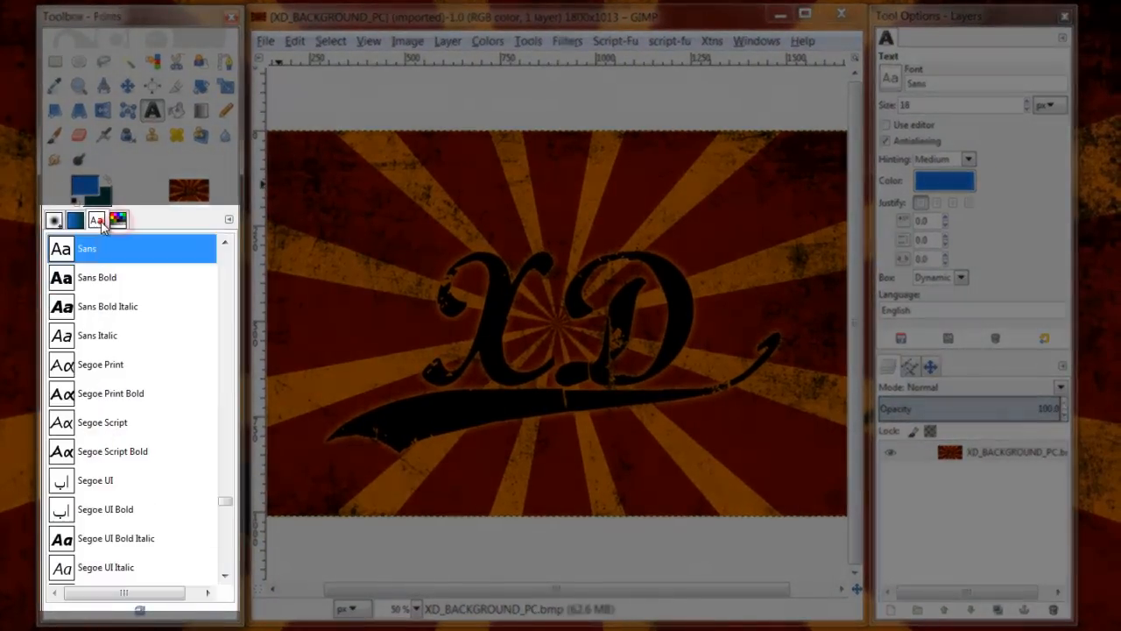
pyautogui.click(54, 221)
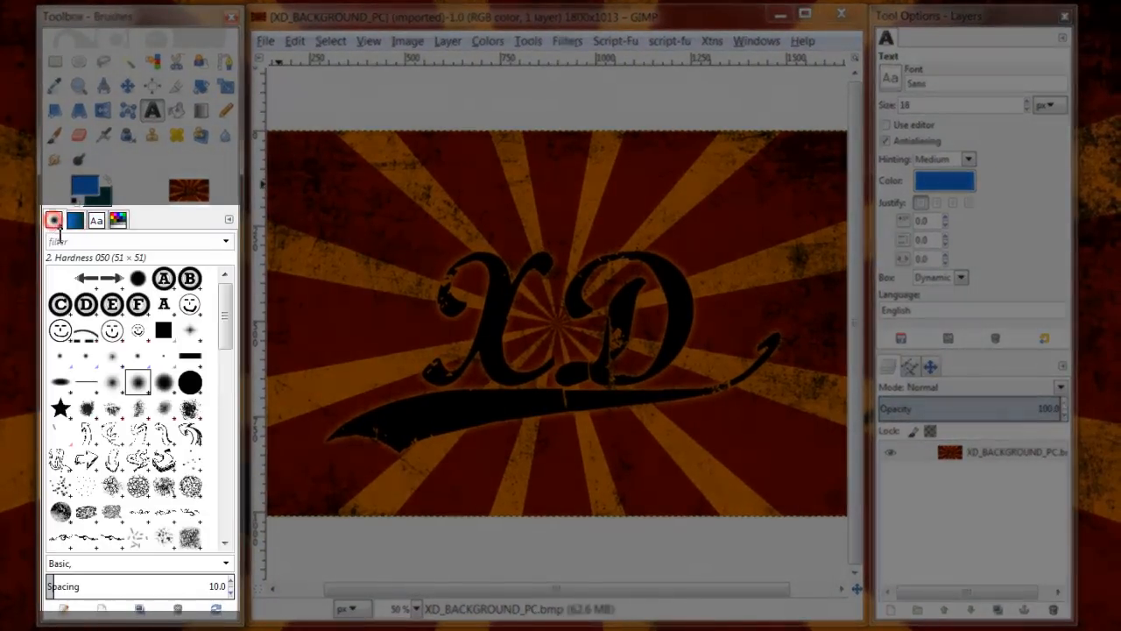
pyautogui.click(119, 219)
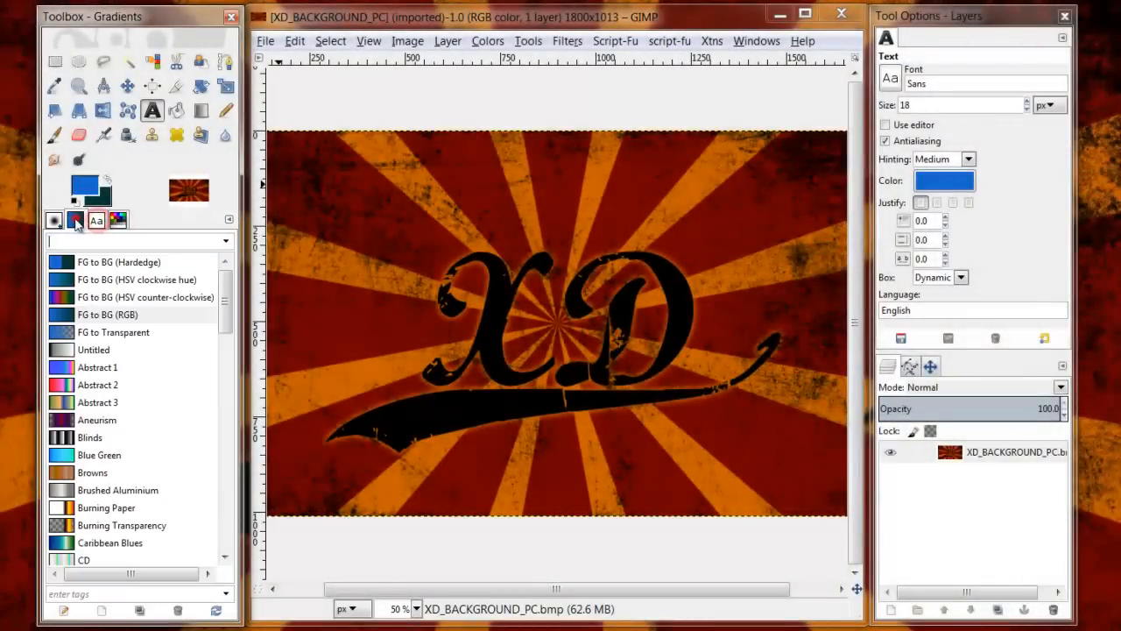
# Step: Switch the left dock back to the Brushes list
pyautogui.click(74, 221)
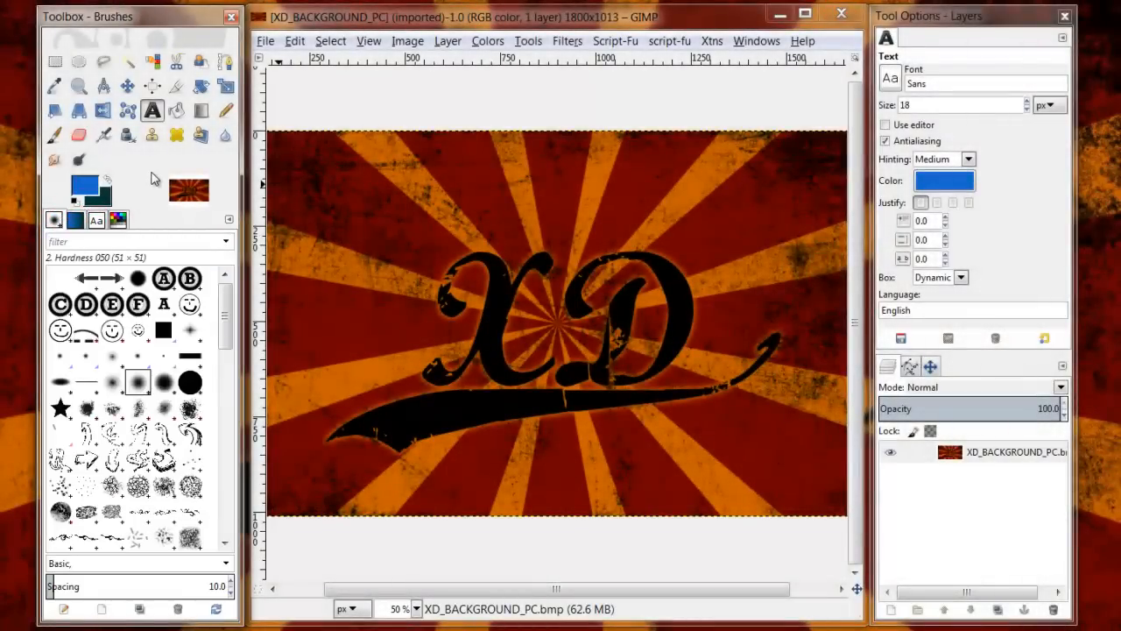
pyautogui.moveTo(596, 19)
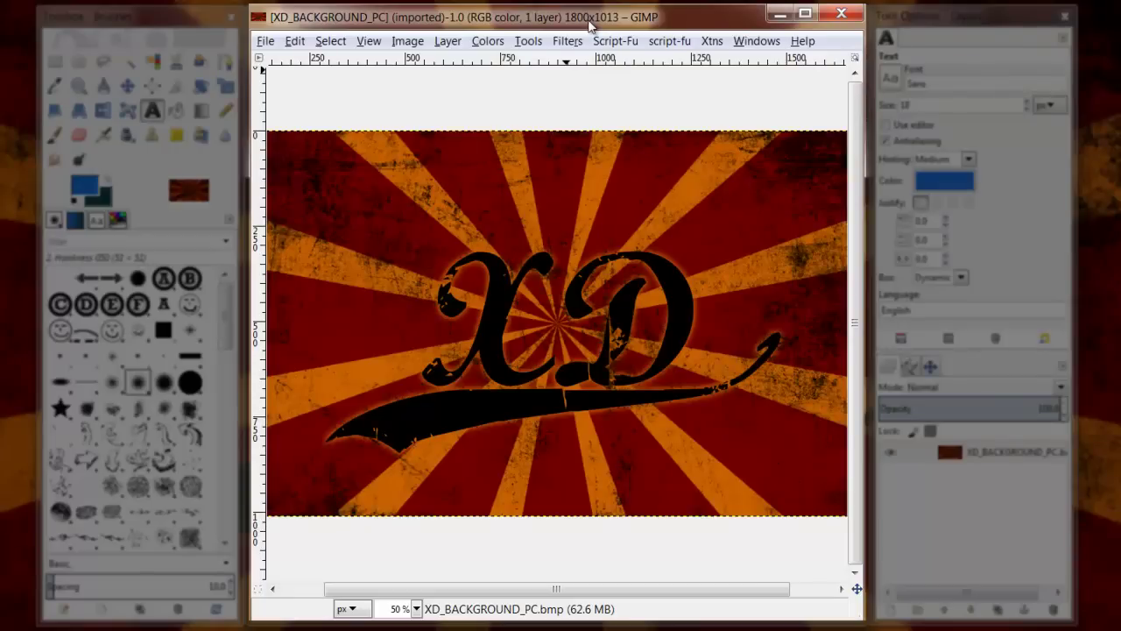
pyautogui.moveTo(476, 184)
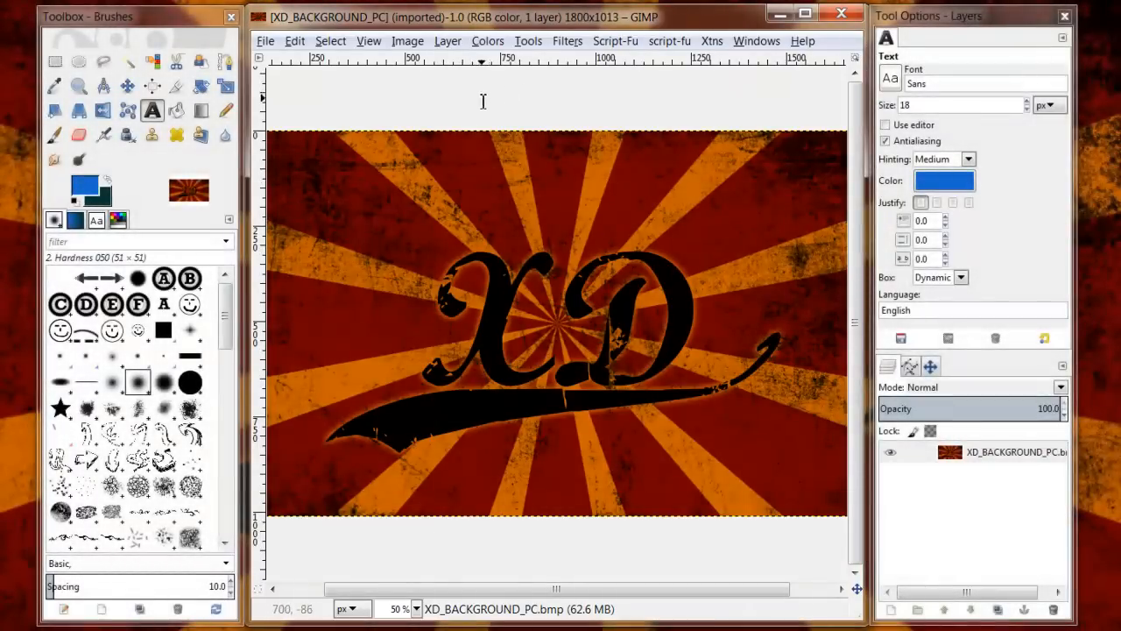
pyautogui.moveTo(557, 174)
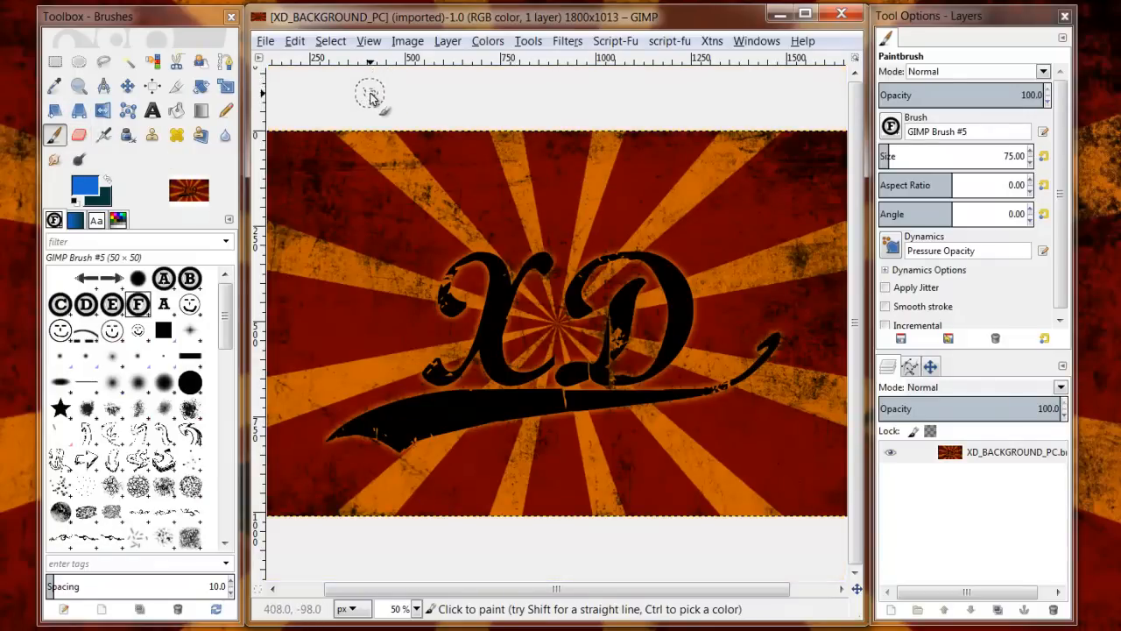
pyautogui.moveTo(368, 107)
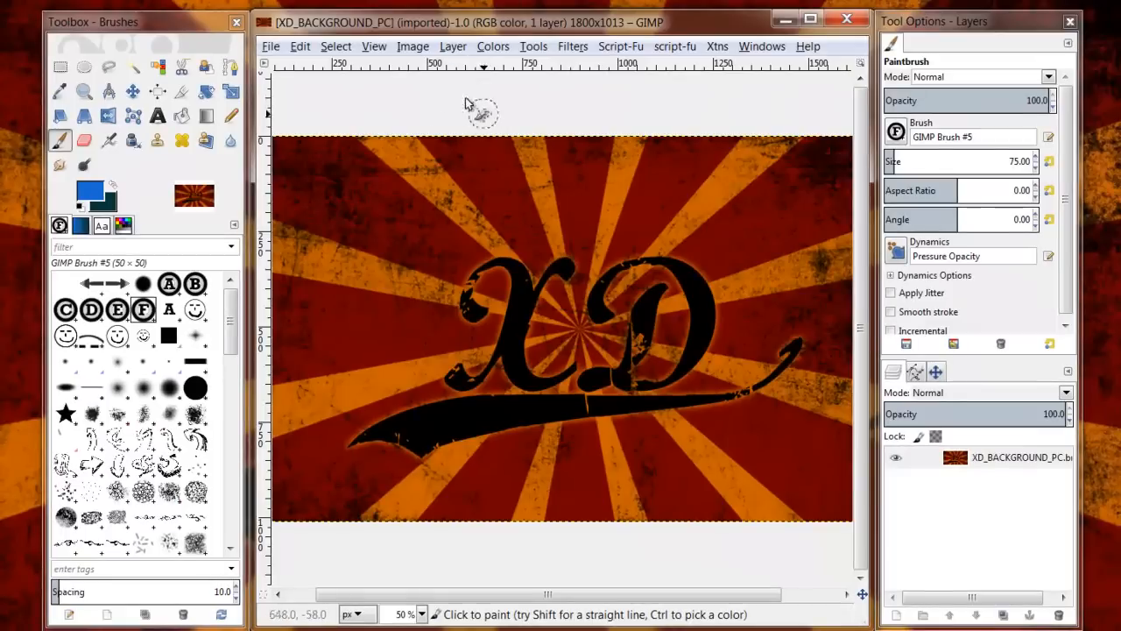
pyautogui.moveTo(466, 119)
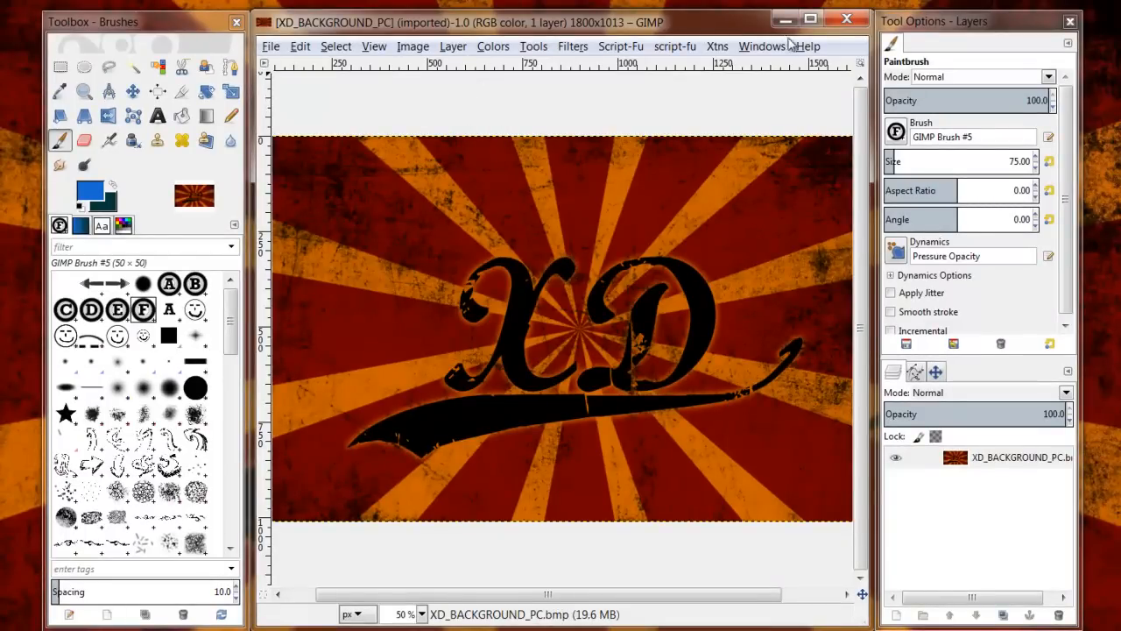
# Step: Look through the File and Layer menus and close them without choosing anything
pyautogui.click(270, 45)
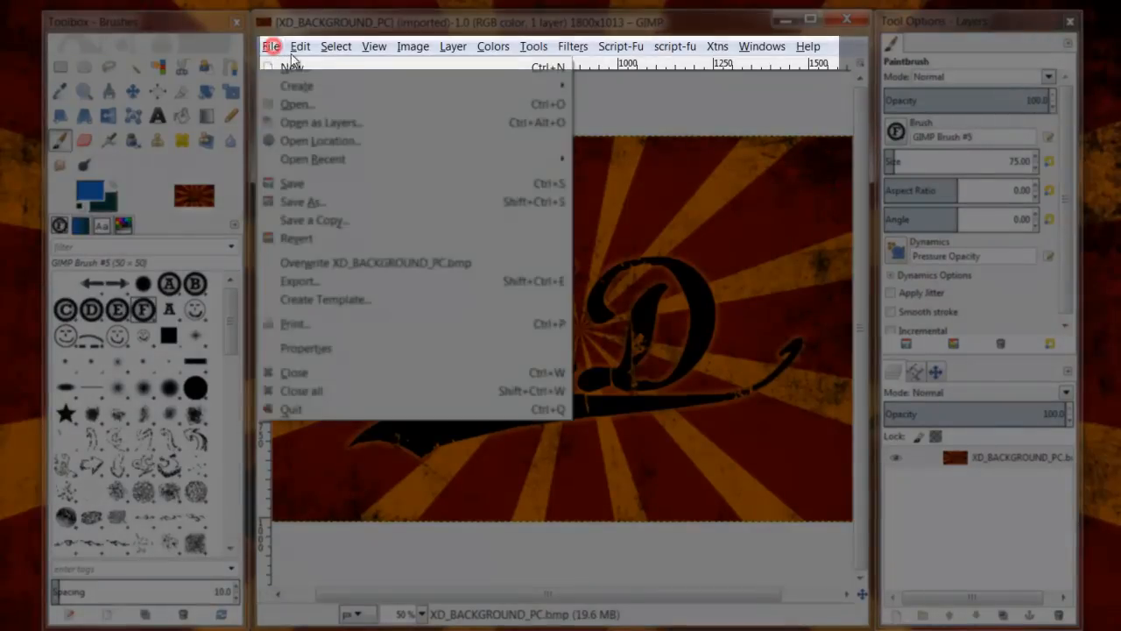
pyautogui.click(452, 45)
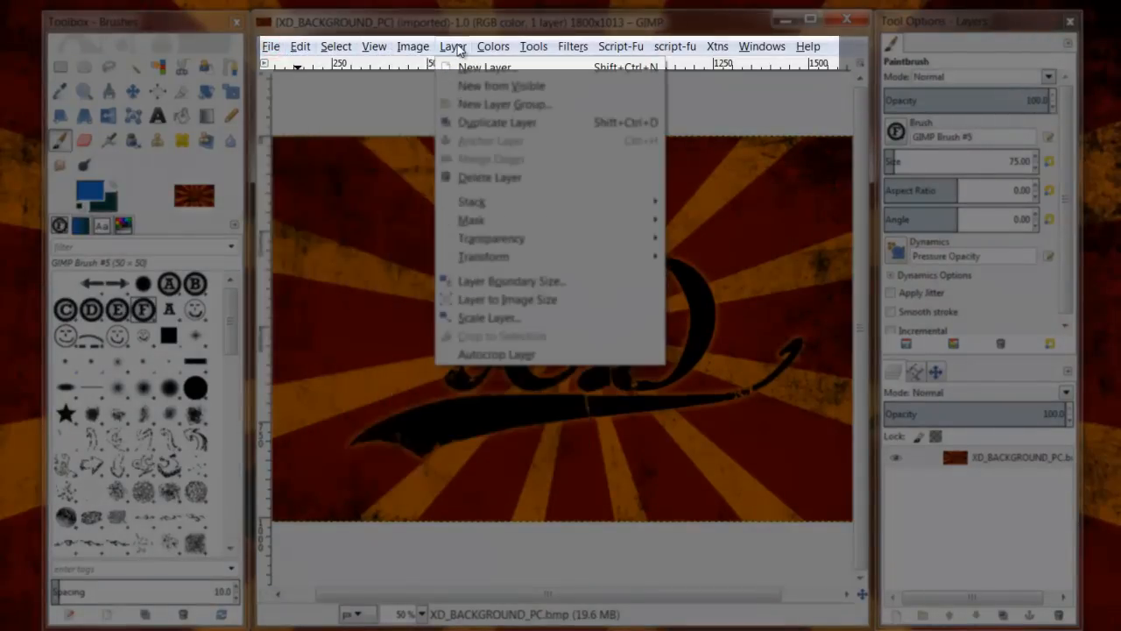
pyautogui.click(670, 46)
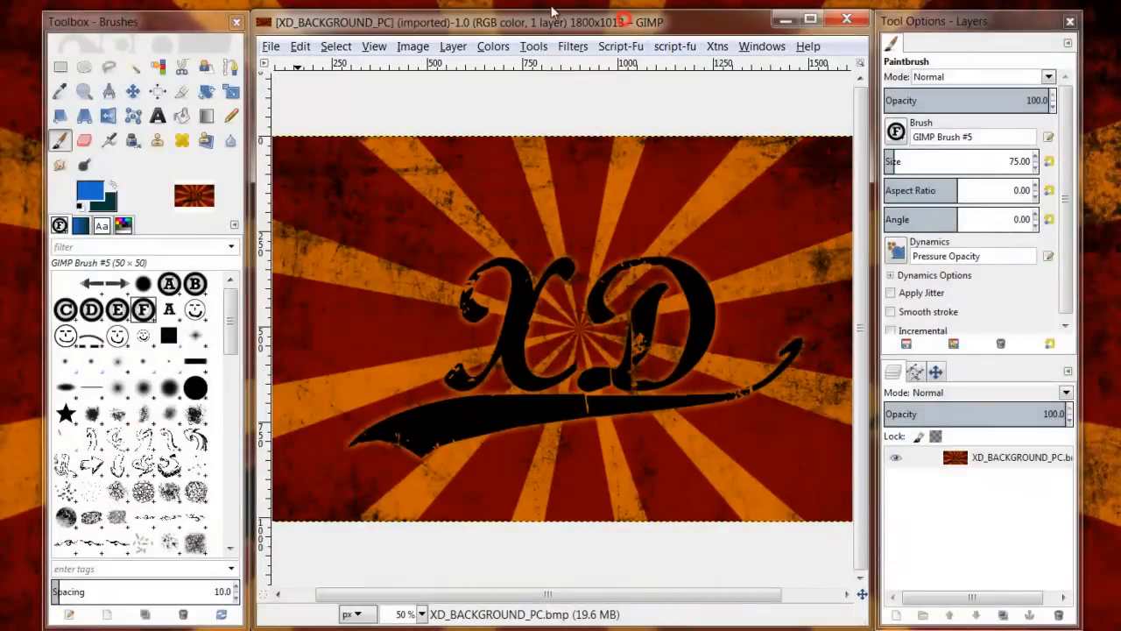
pyautogui.moveTo(296, 105)
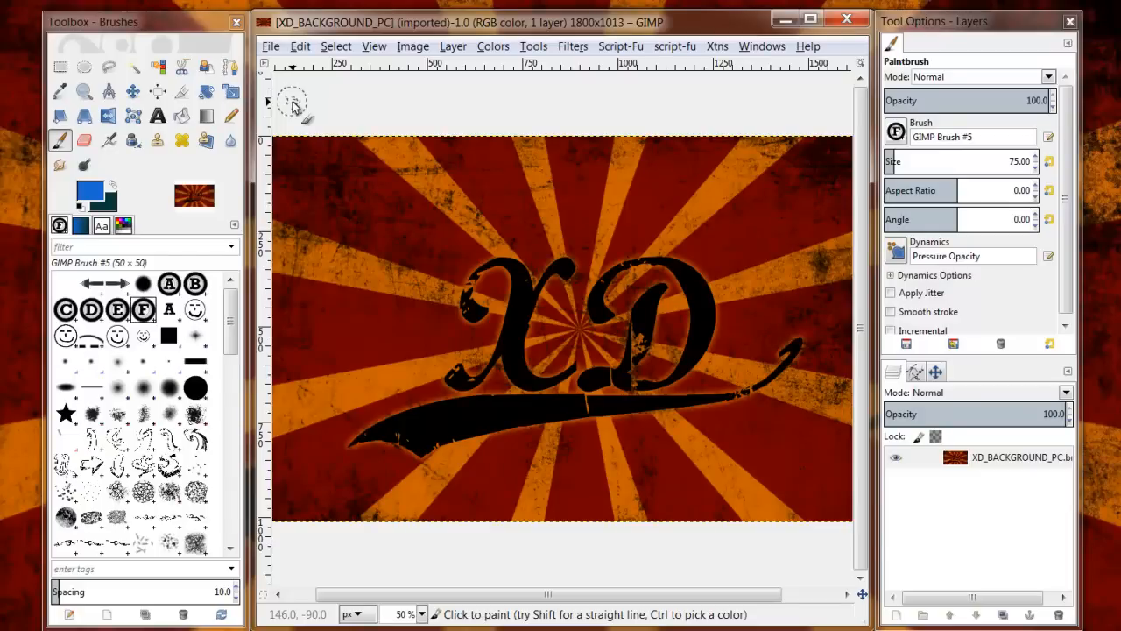
pyautogui.moveTo(561, 177)
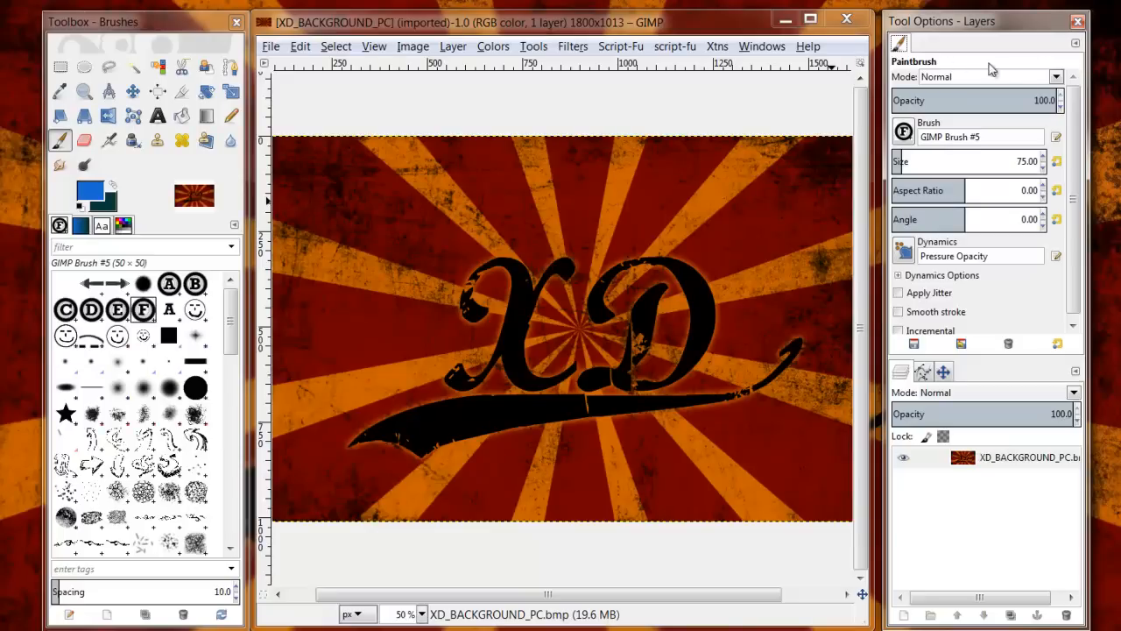
pyautogui.moveTo(971, 98)
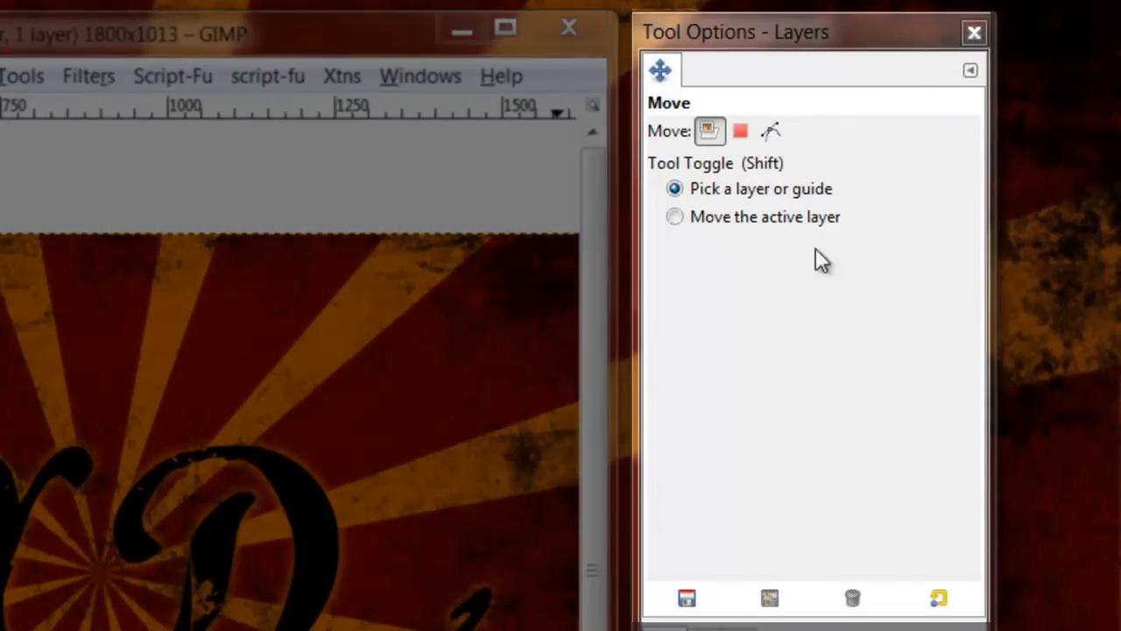
# Step: Set the Move tool to move the active layer, then activate the Measure tool
pyautogui.click(673, 217)
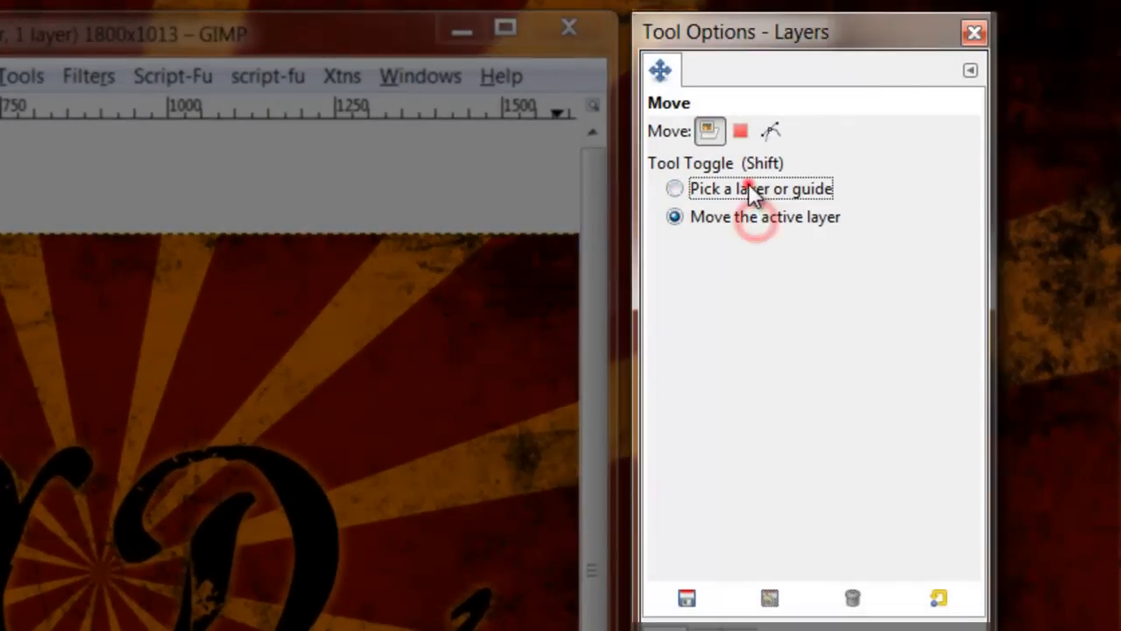
pyautogui.click(675, 190)
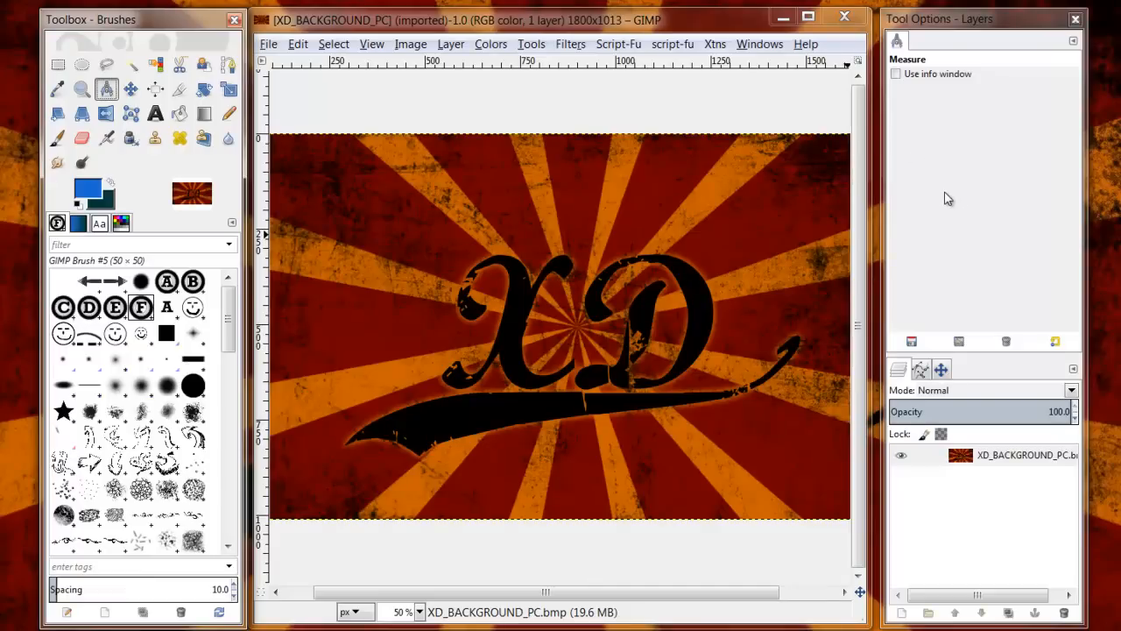
pyautogui.moveTo(978, 336)
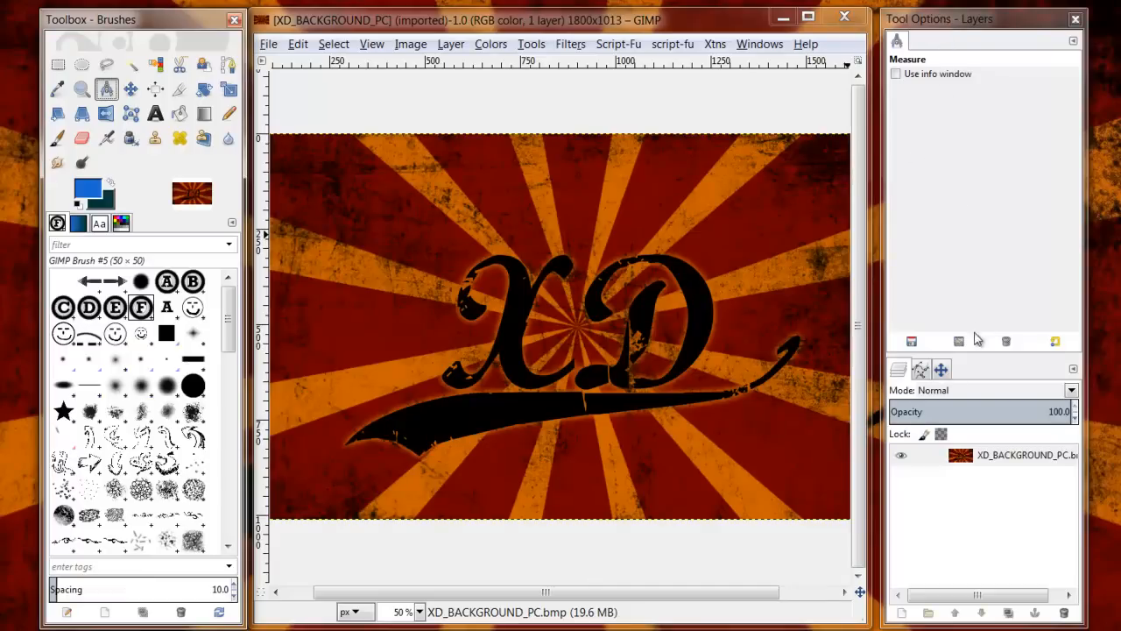
pyautogui.moveTo(974, 60)
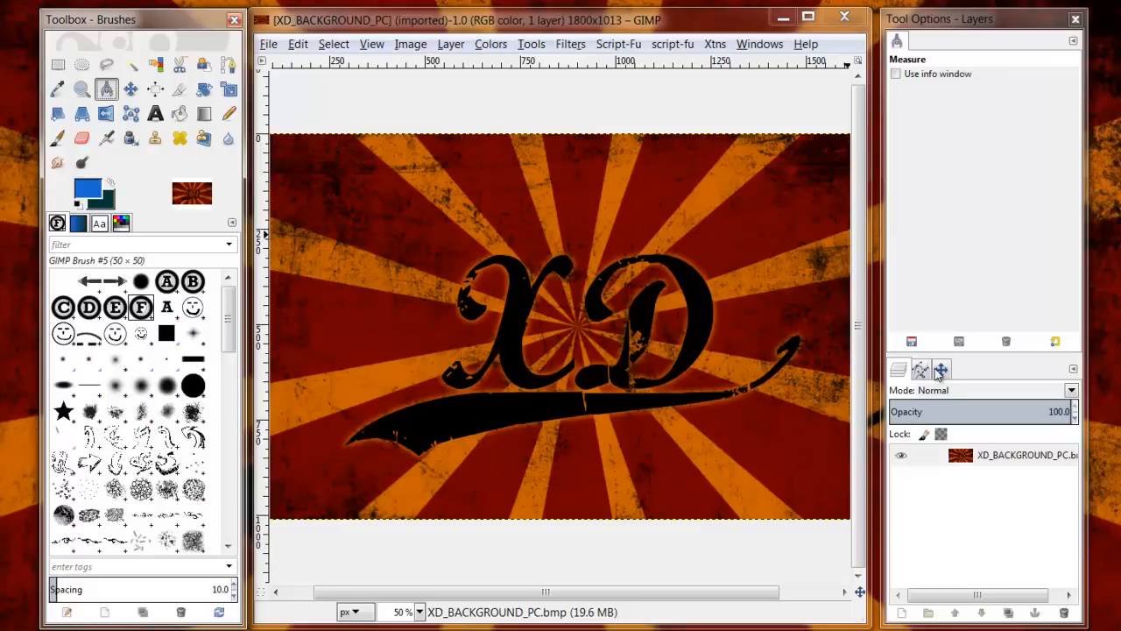
# Step: Glance at the Paths panel, then zoom out to 33.3% so the whole XD background fits
pyautogui.click(920, 368)
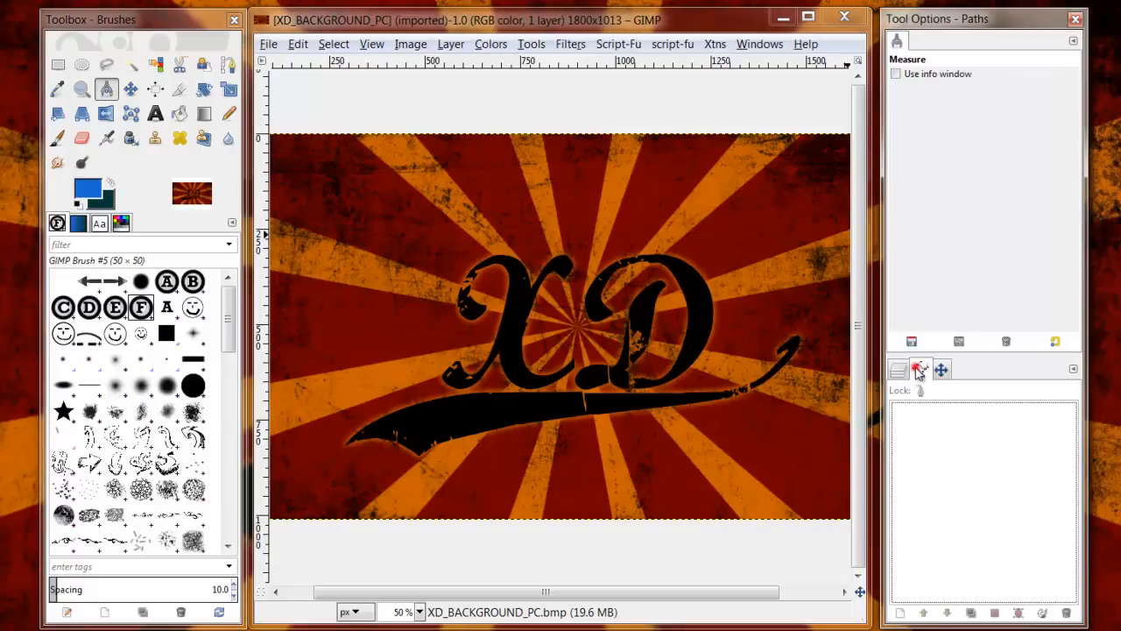
pyautogui.click(897, 368)
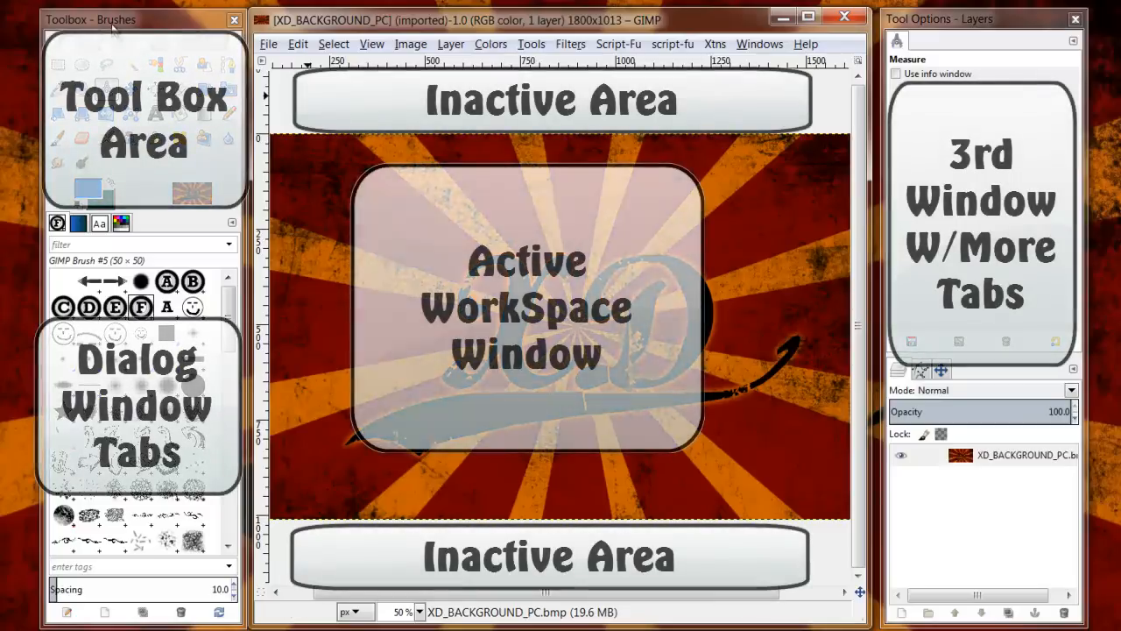
pyautogui.moveTo(312, 155)
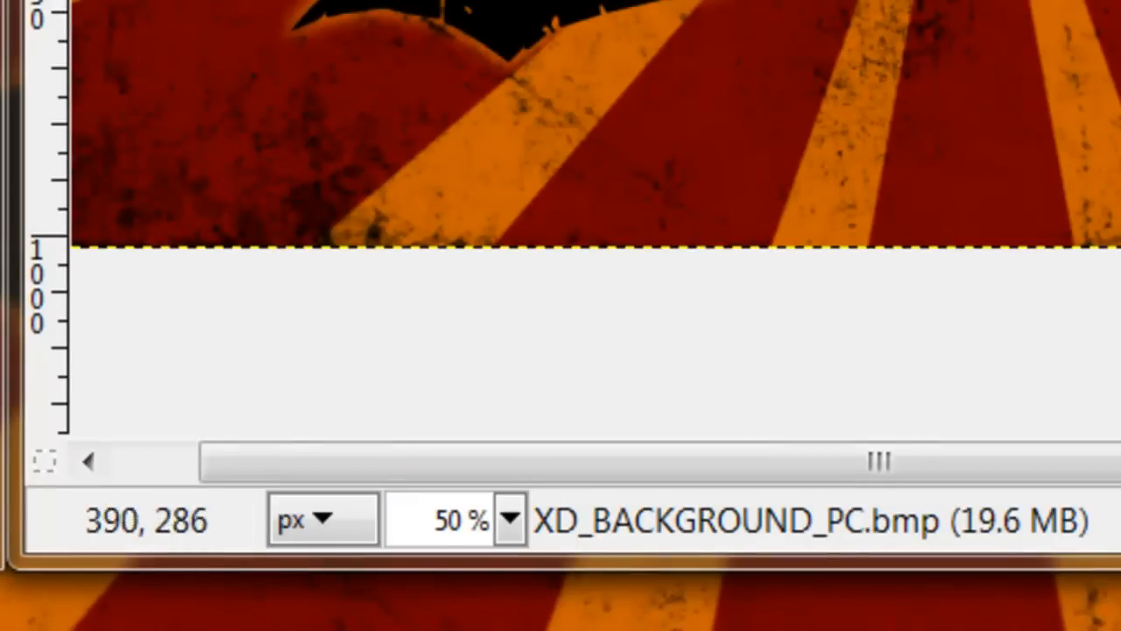
pyautogui.moveTo(165, 106)
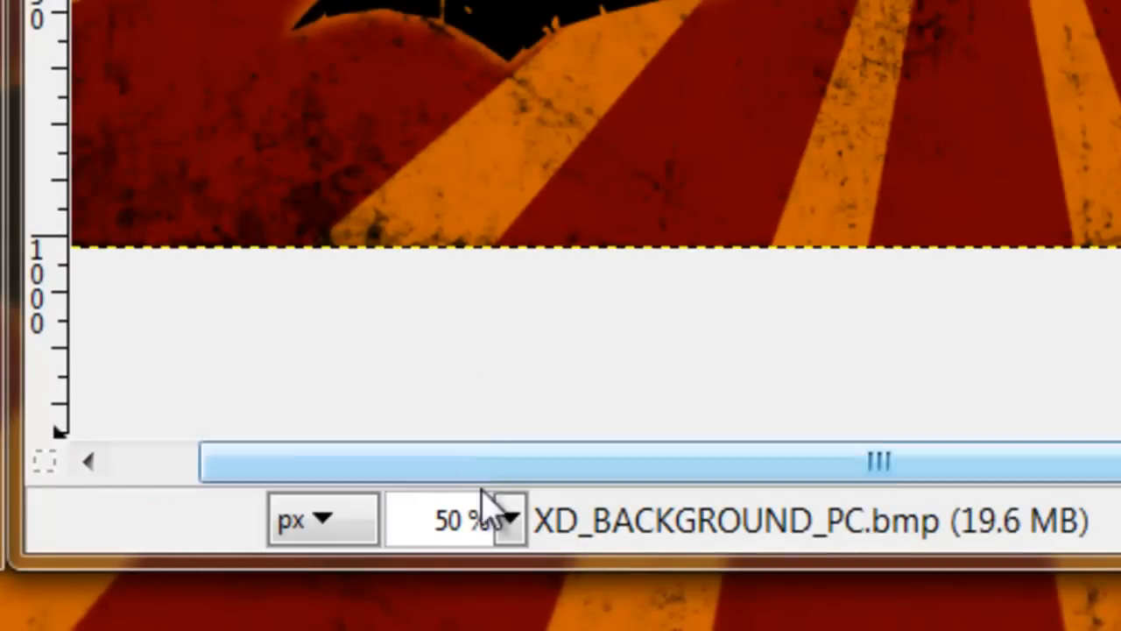
pyautogui.click(507, 521)
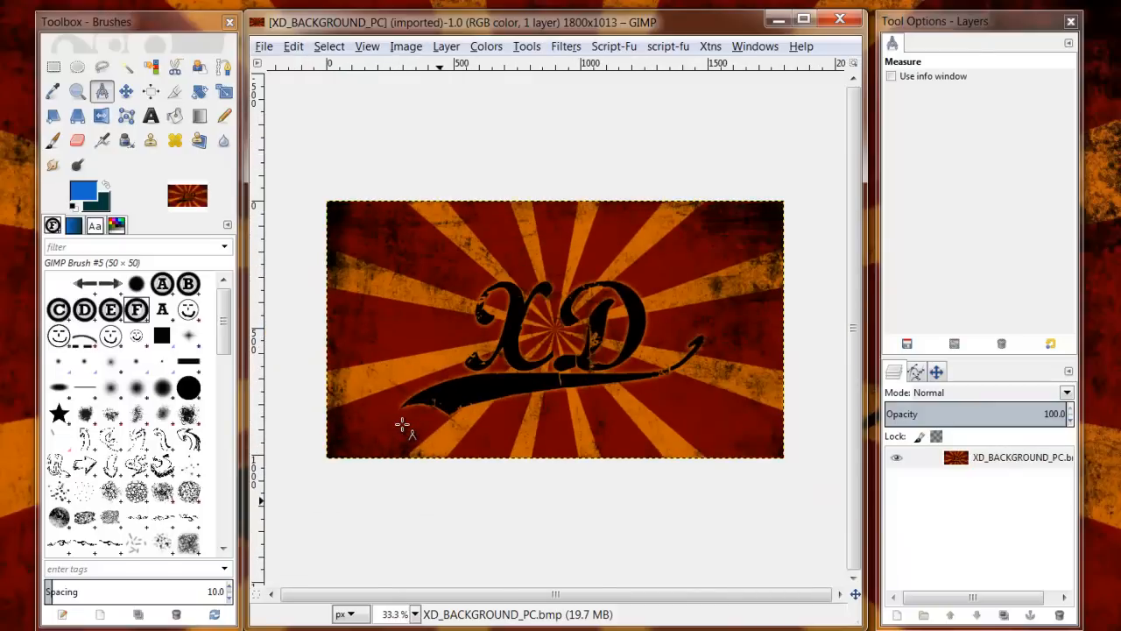
pyautogui.moveTo(668, 435)
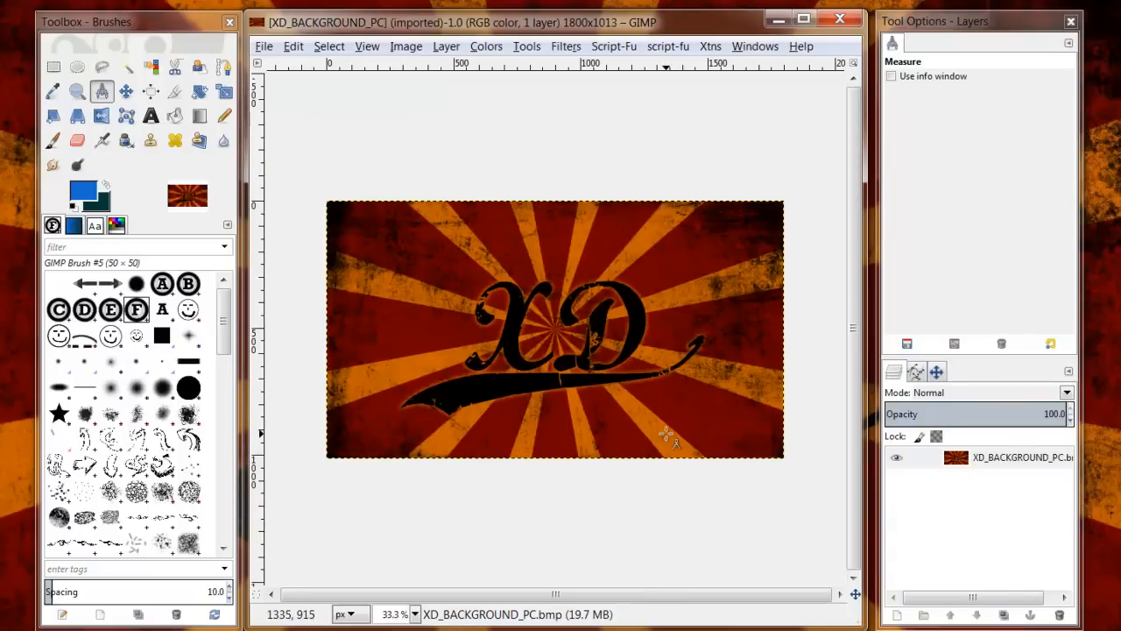
pyautogui.moveTo(508, 248)
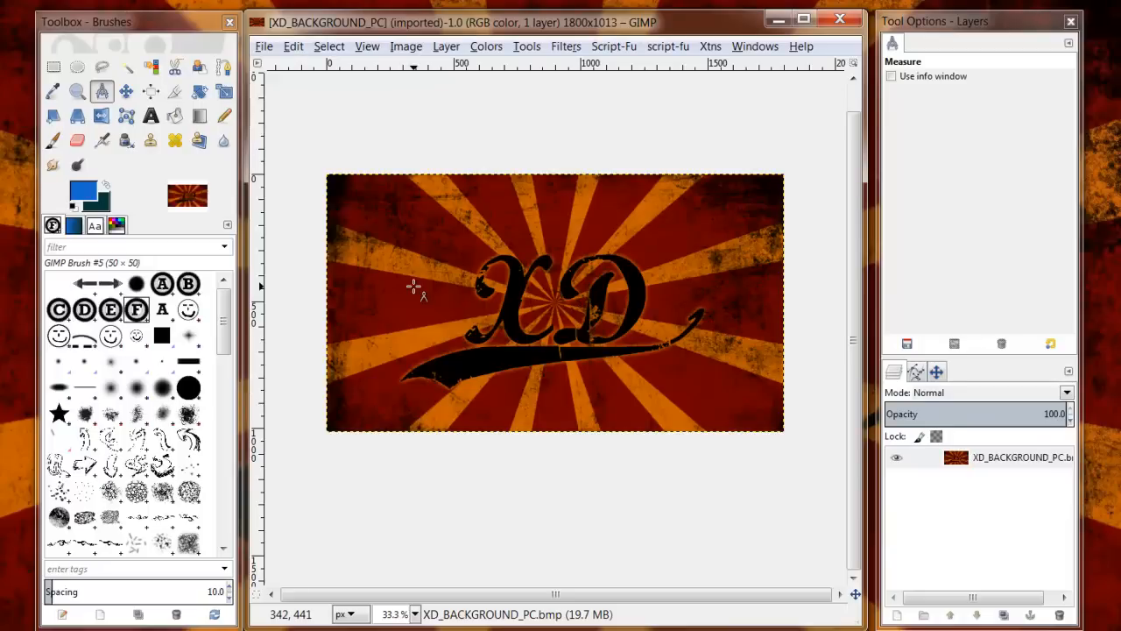
pyautogui.moveTo(11, 289)
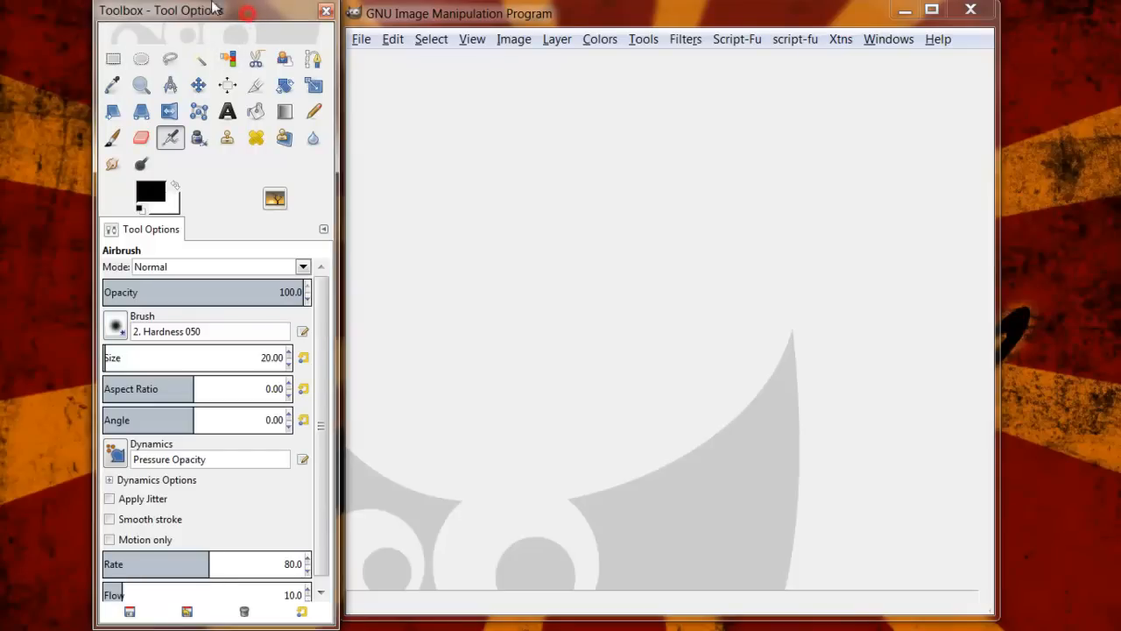
pyautogui.moveTo(530, 87)
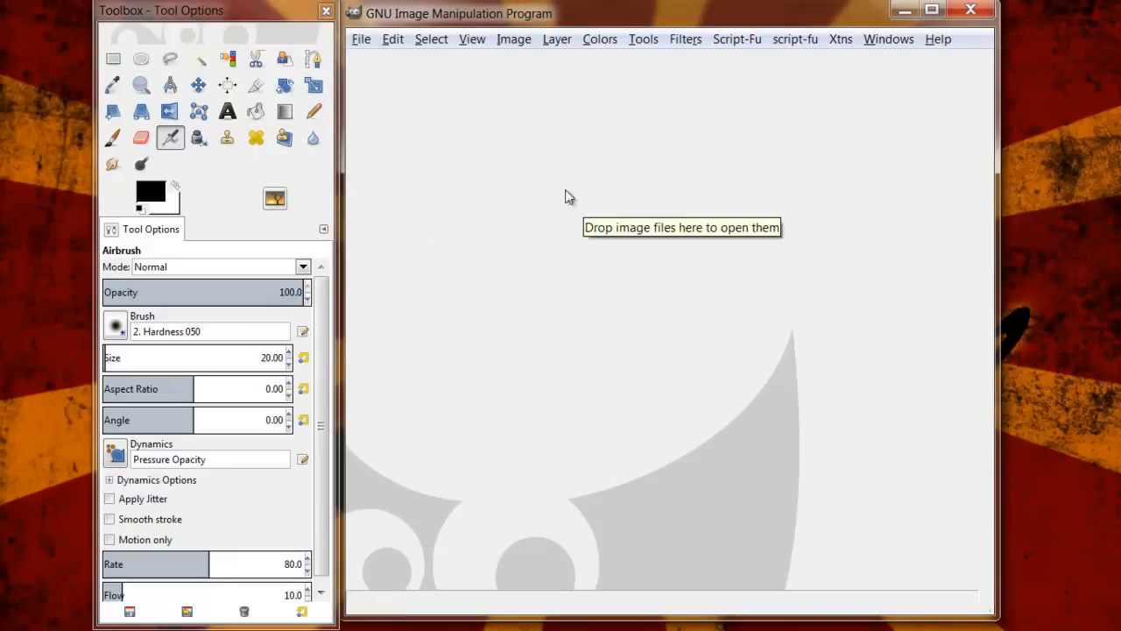
pyautogui.moveTo(324, 228)
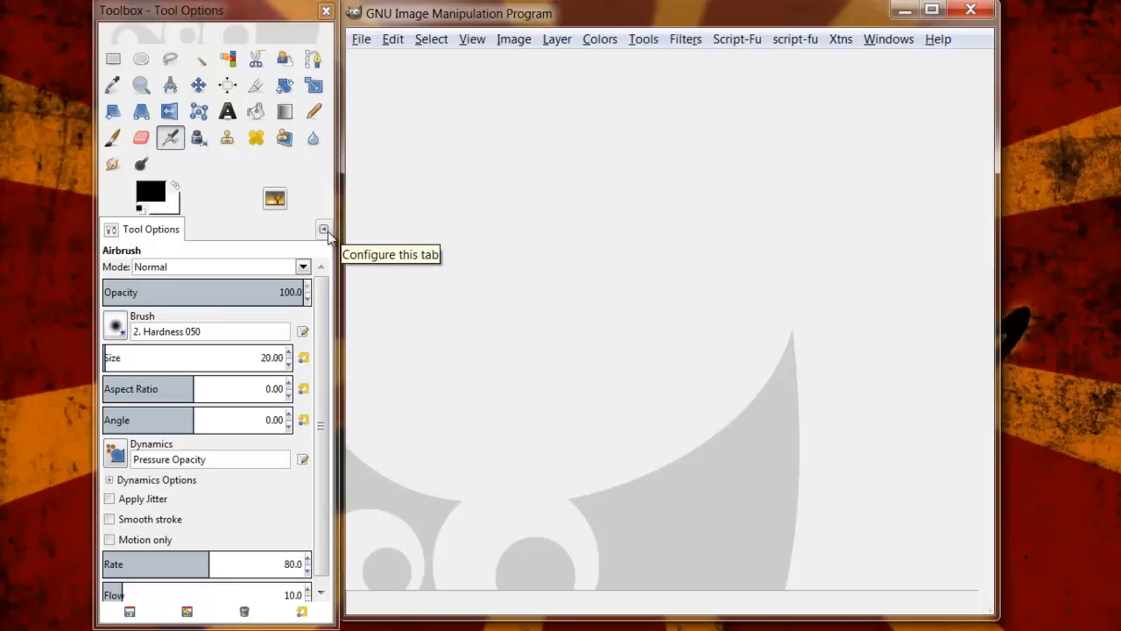
pyautogui.moveTo(866, 103)
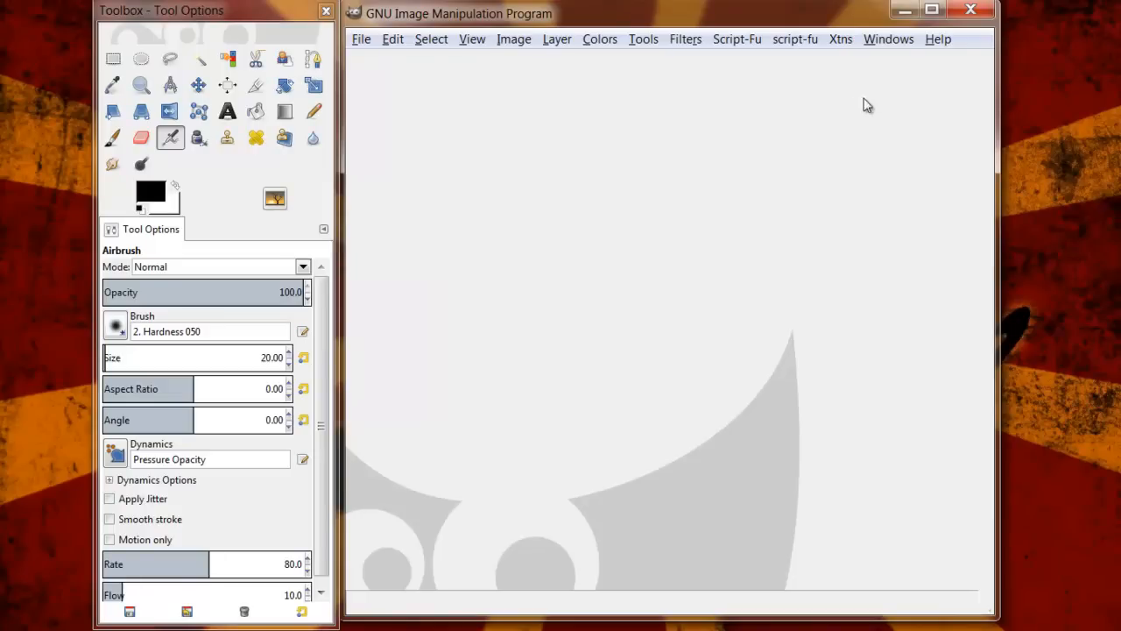
# Step: Add Brushes, FG/BG Color and Palettes tabs to the toolbox dock and return to Tool Options
pyautogui.click(890, 39)
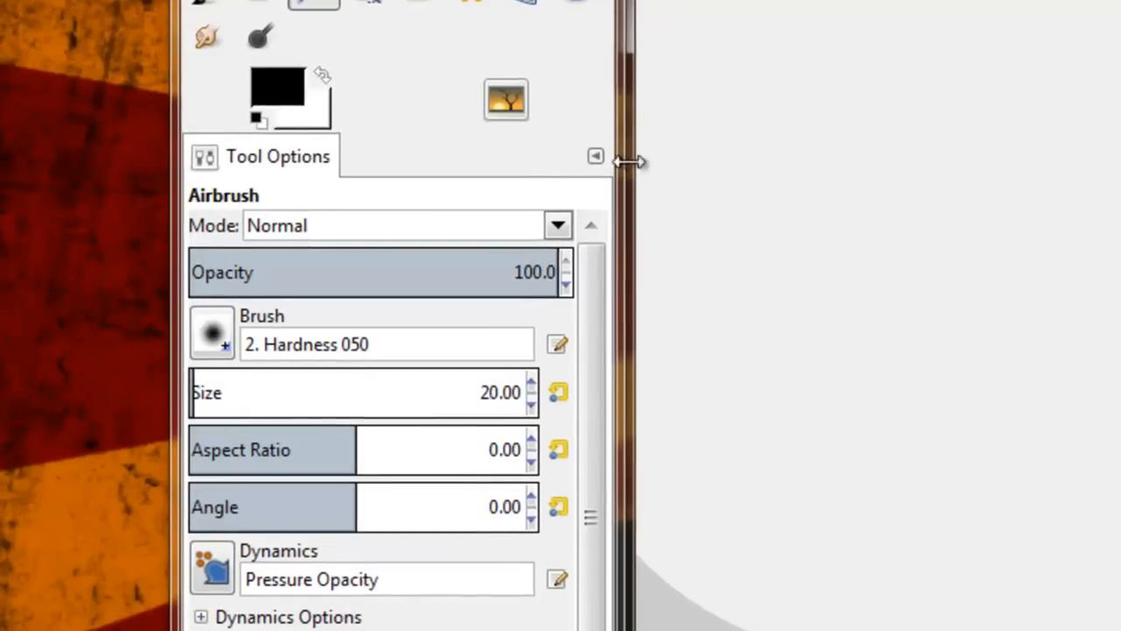
pyautogui.moveTo(596, 156)
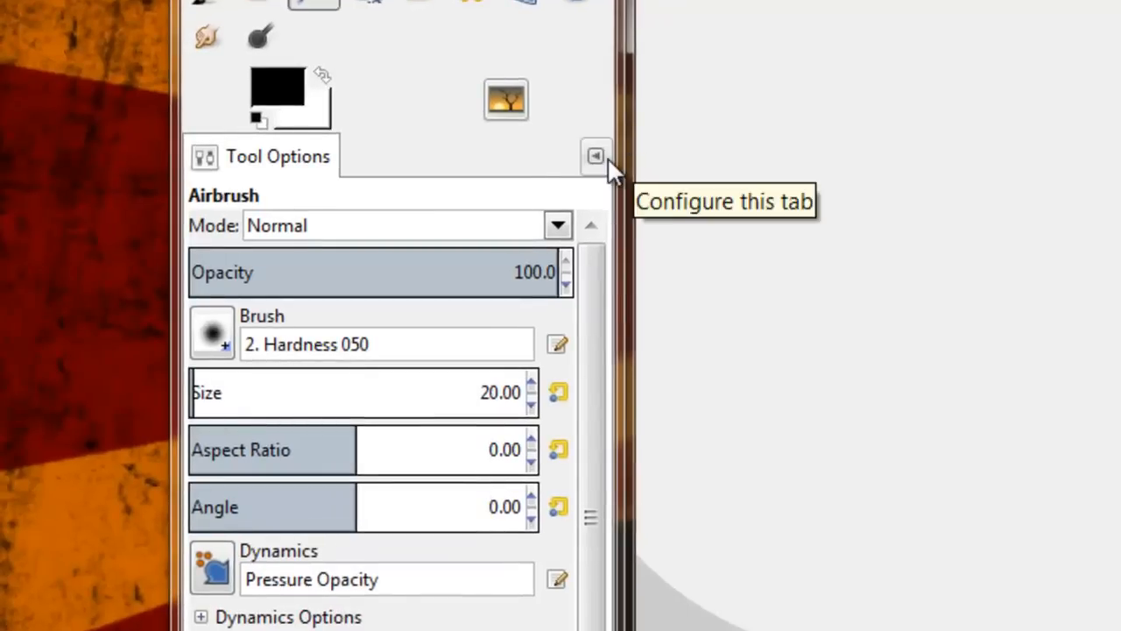
pyautogui.click(596, 154)
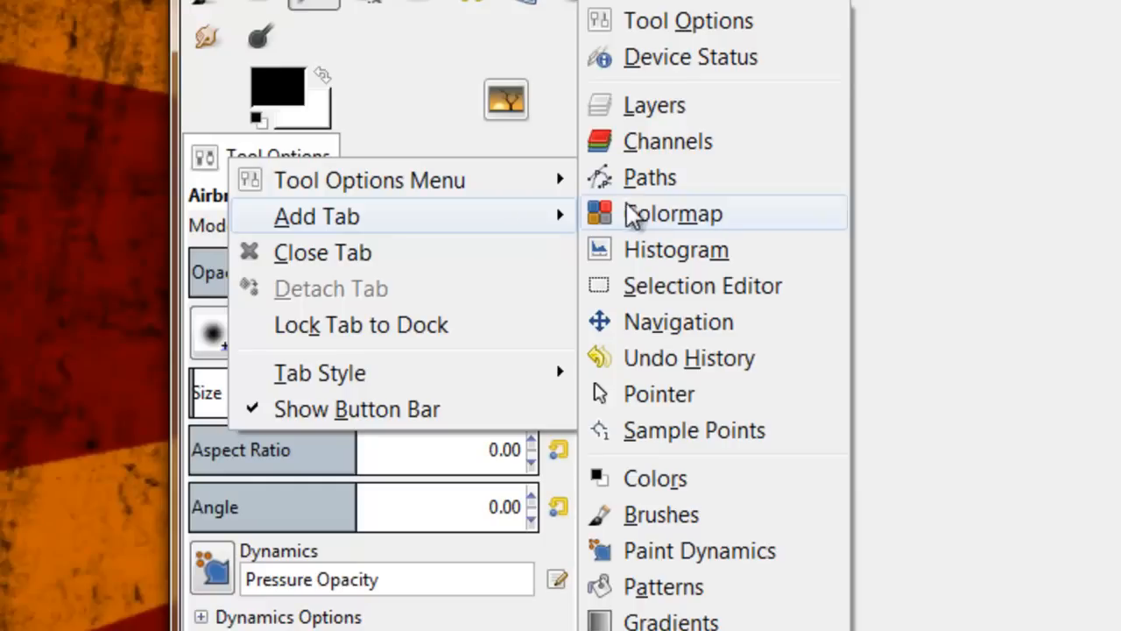
pyautogui.moveTo(709, 524)
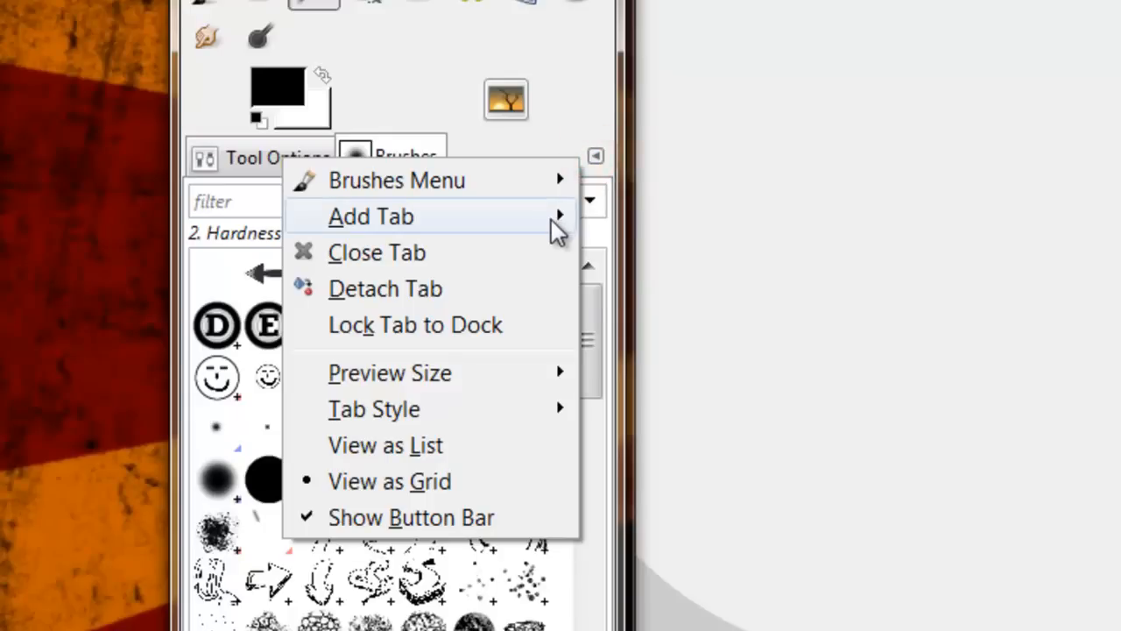
pyautogui.click(372, 217)
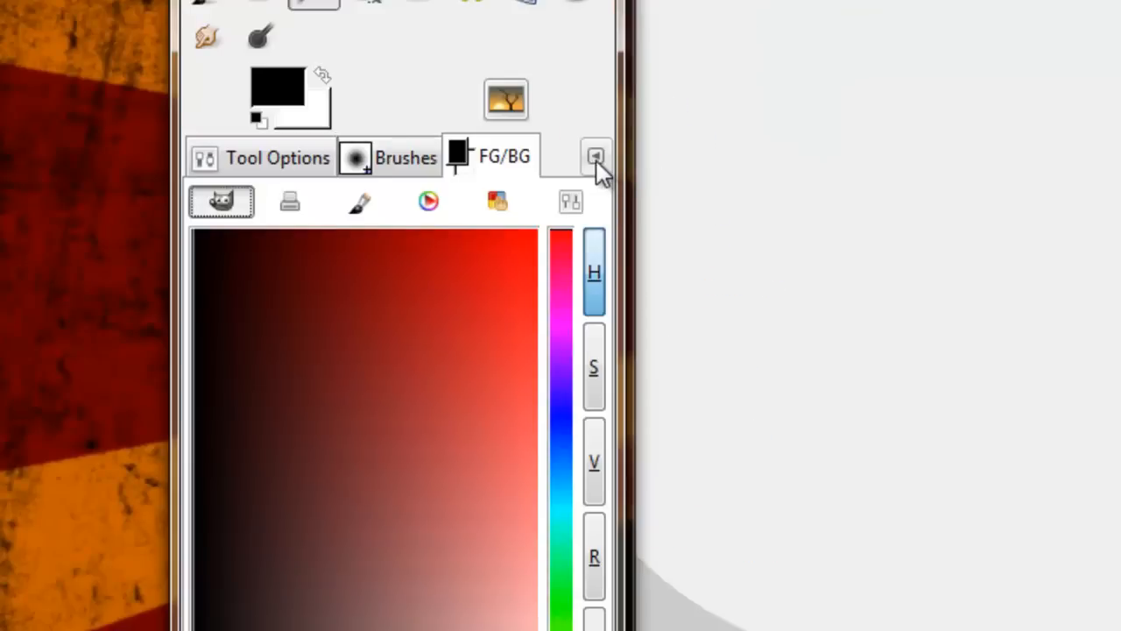
pyautogui.click(596, 157)
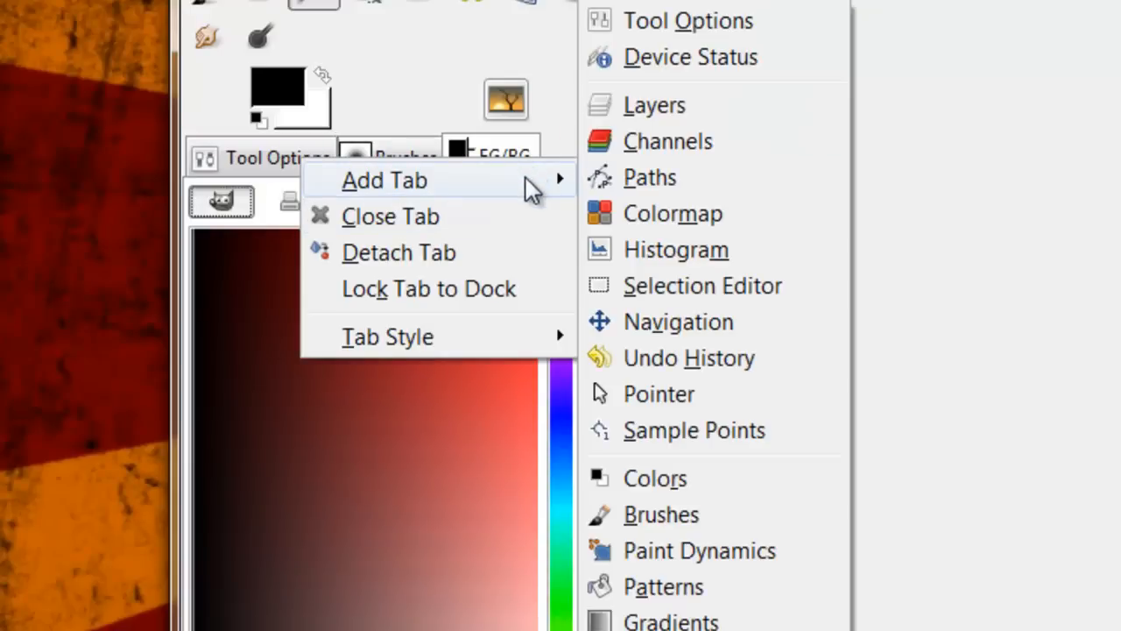
pyautogui.moveTo(534, 189)
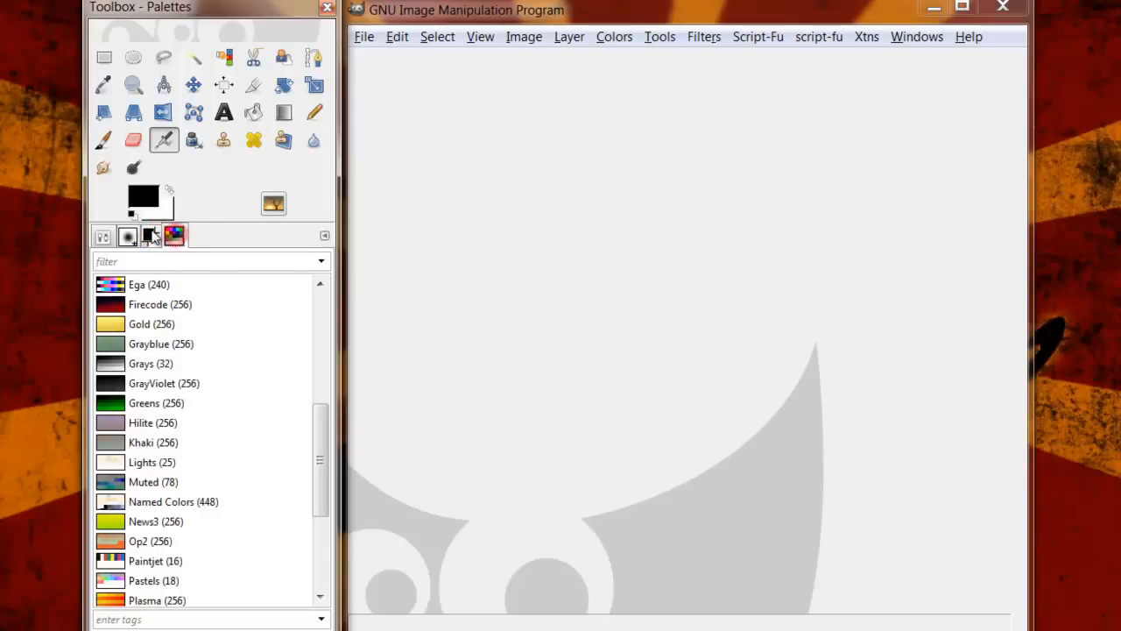
pyautogui.click(126, 234)
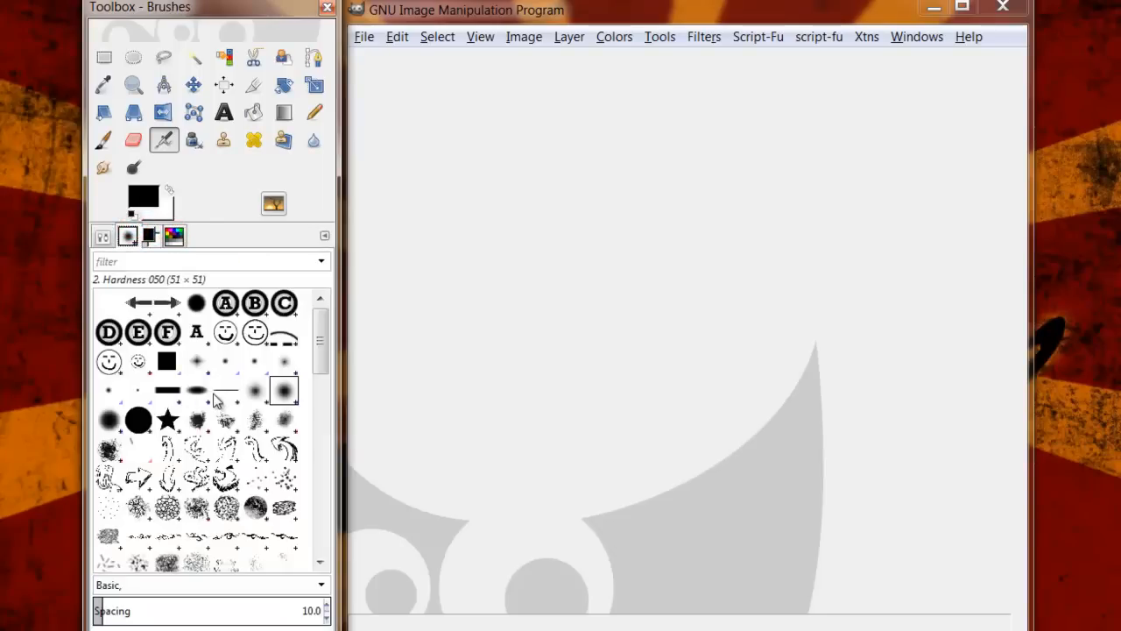
pyautogui.click(102, 235)
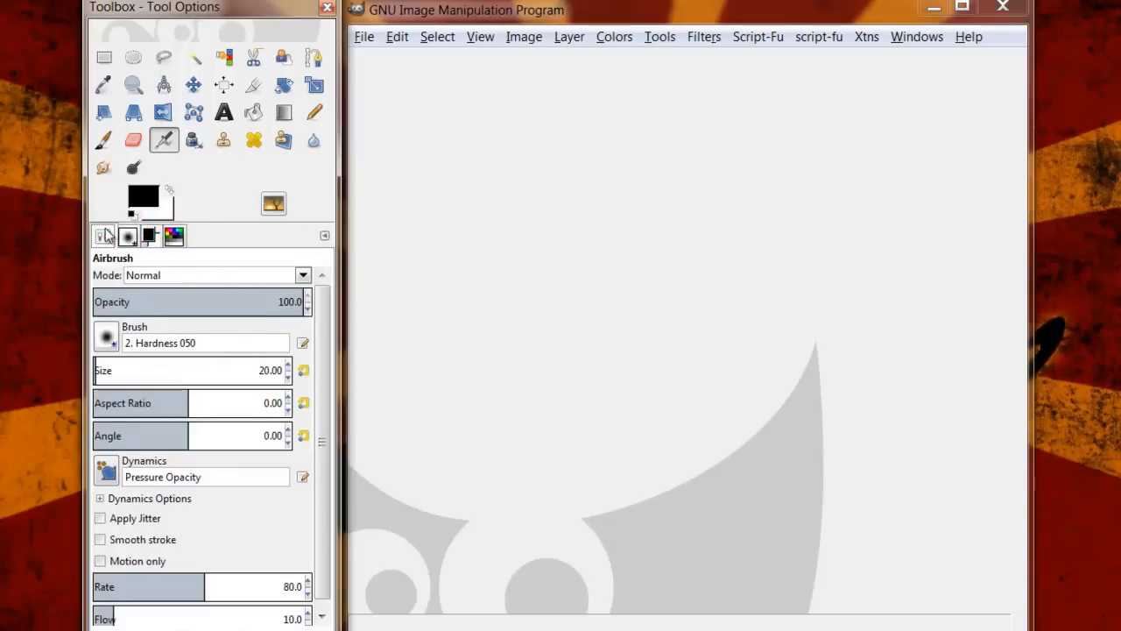
pyautogui.moveTo(904, 196)
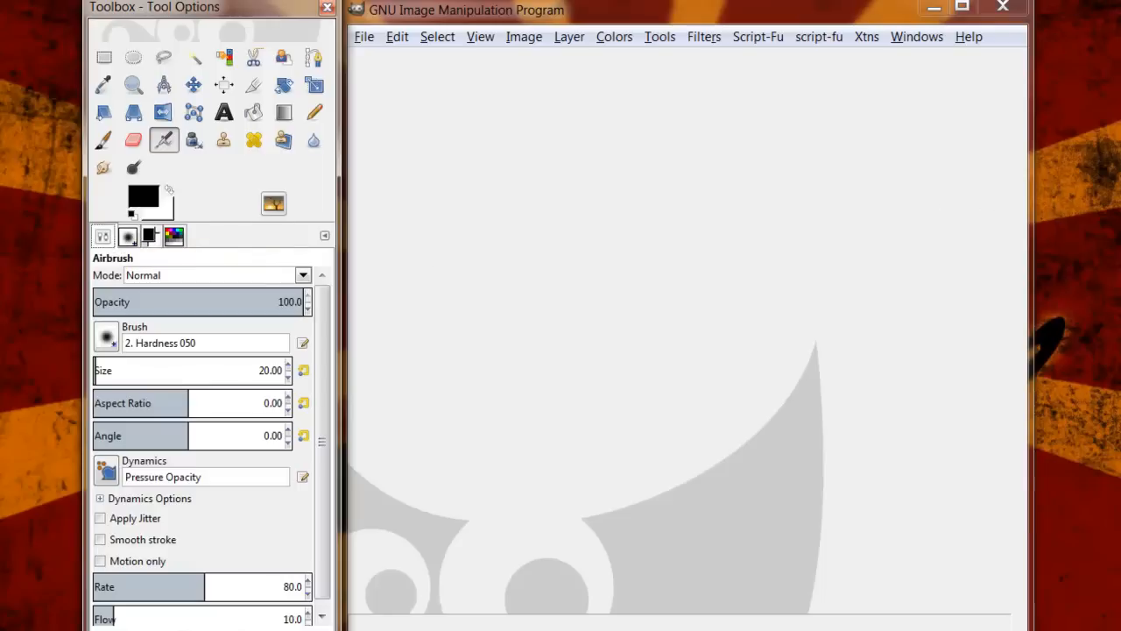
pyautogui.moveTo(91, 239)
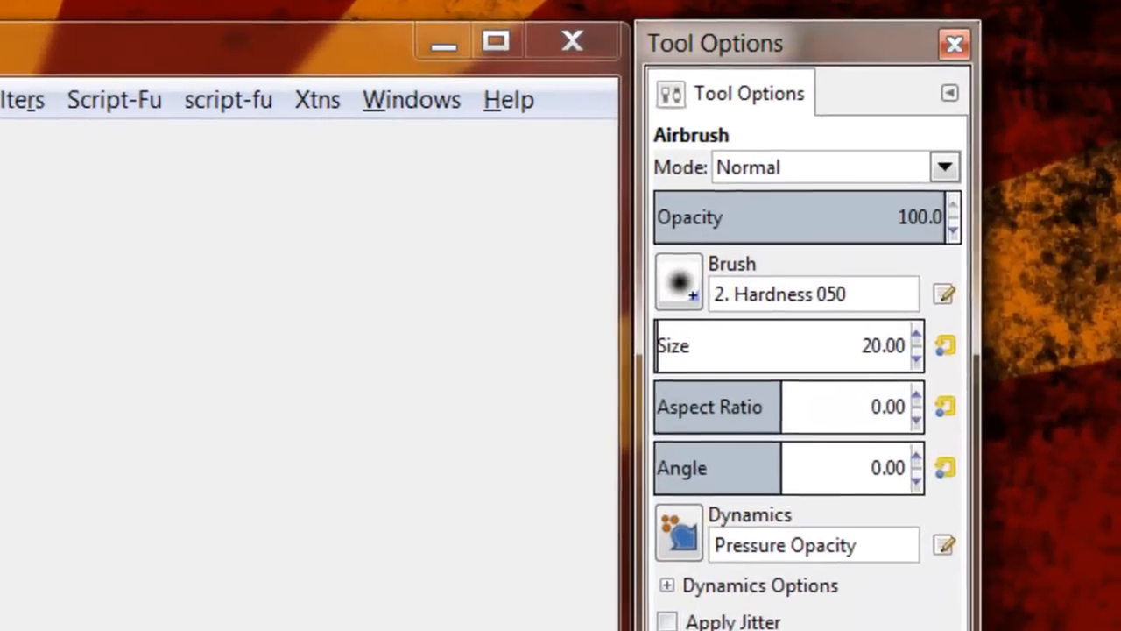
# Step: Add Layers and Paths tabs to the right-hand dock via its tab menu
pyautogui.click(947, 93)
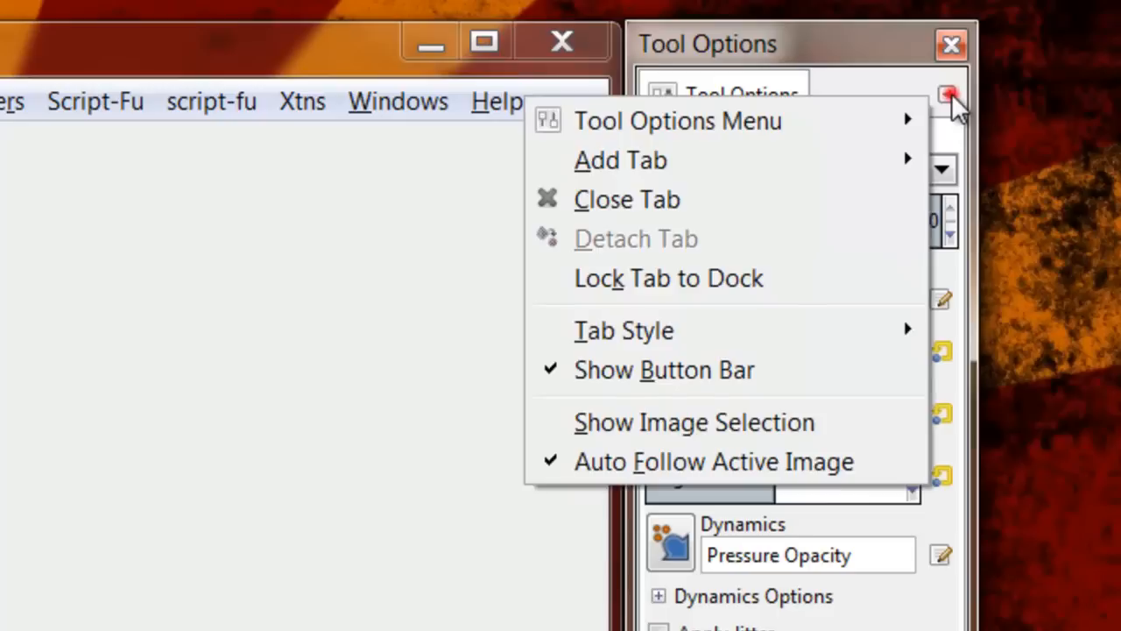
pyautogui.moveTo(950, 97)
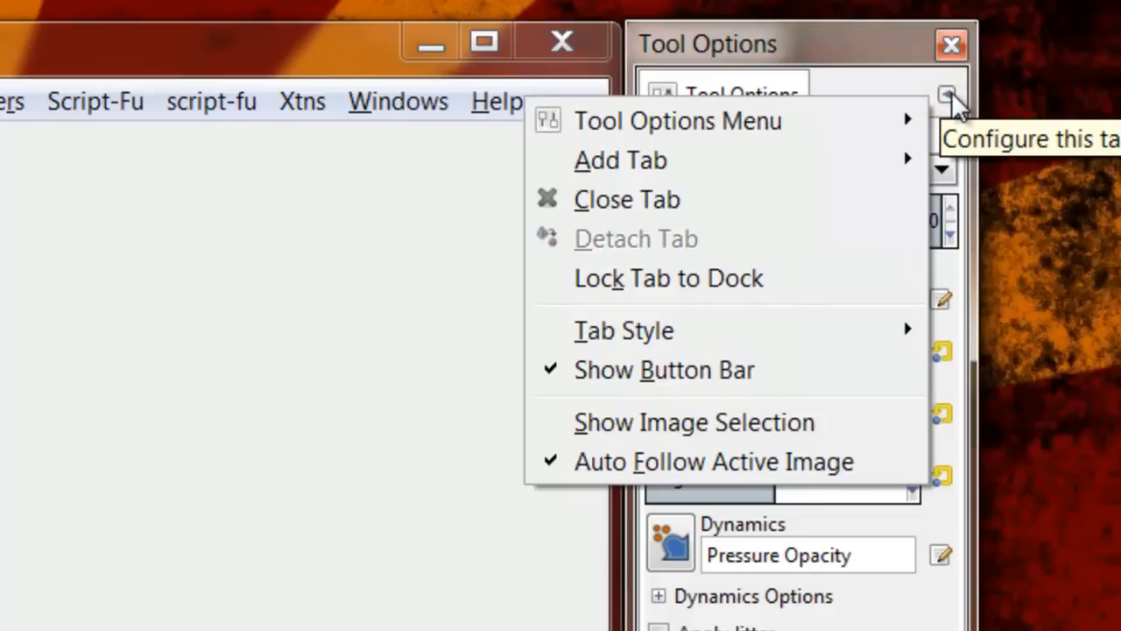
pyautogui.click(620, 159)
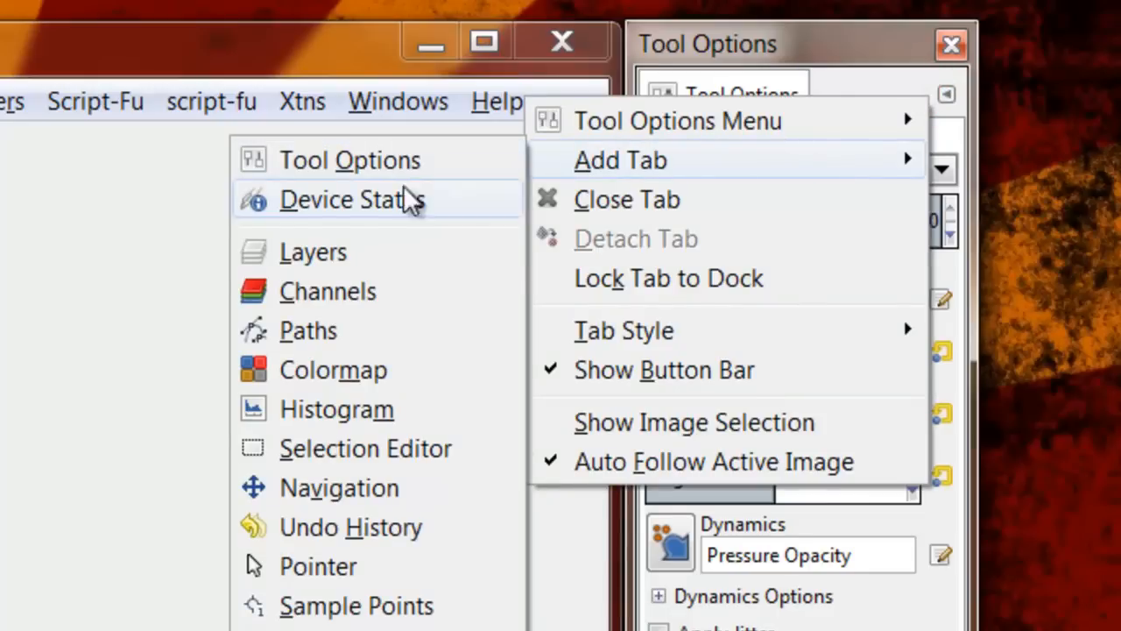
pyautogui.click(942, 95)
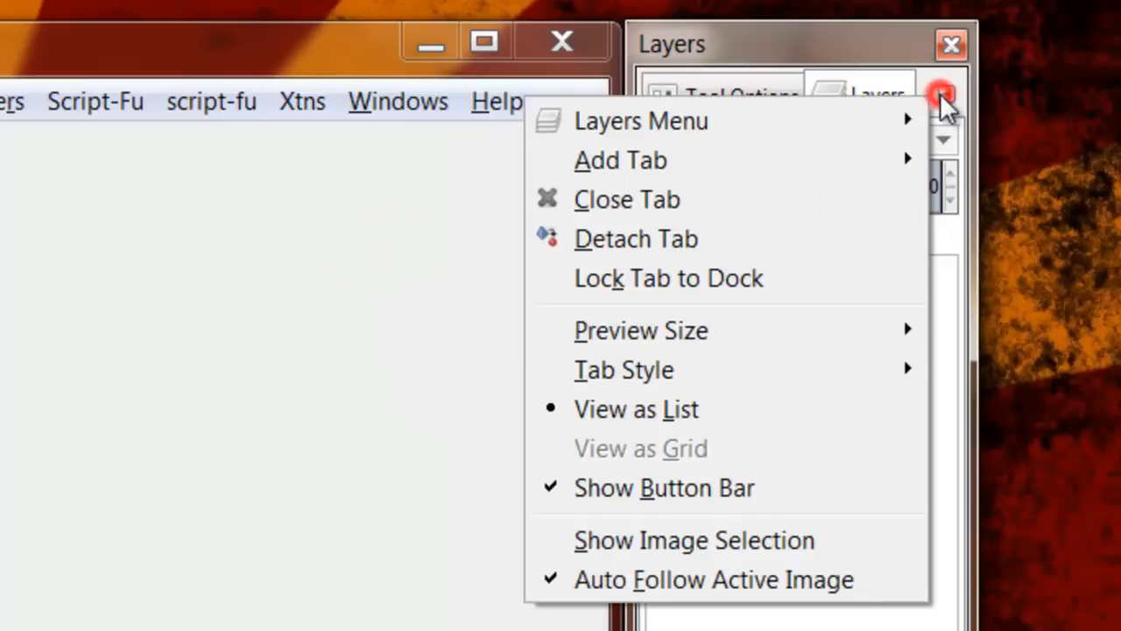
pyautogui.moveTo(652, 199)
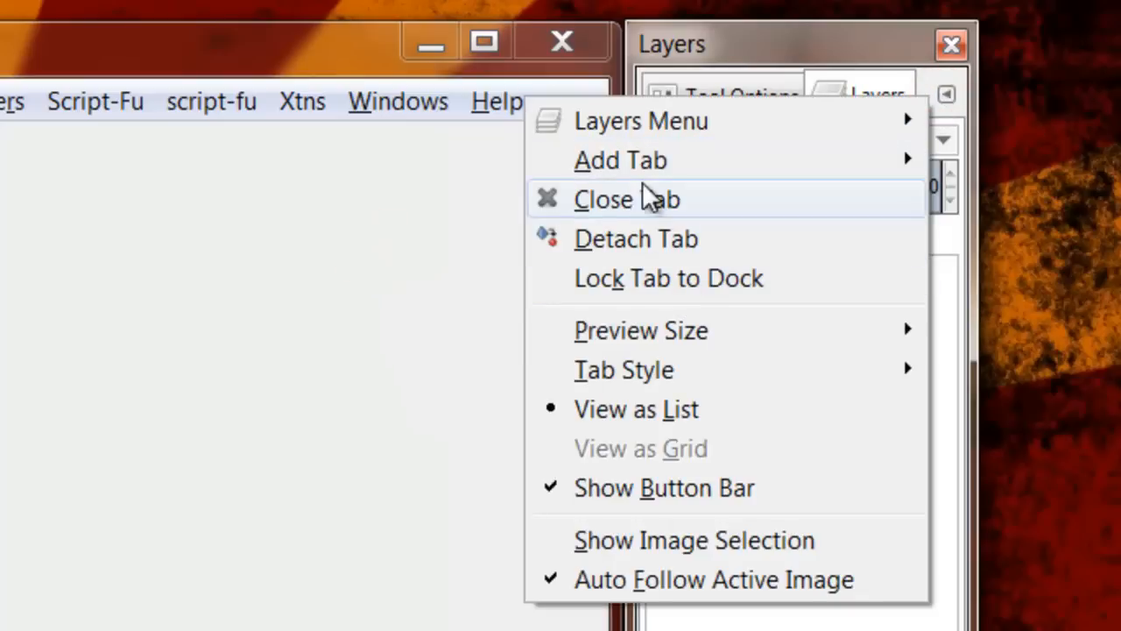
pyautogui.moveTo(620, 159)
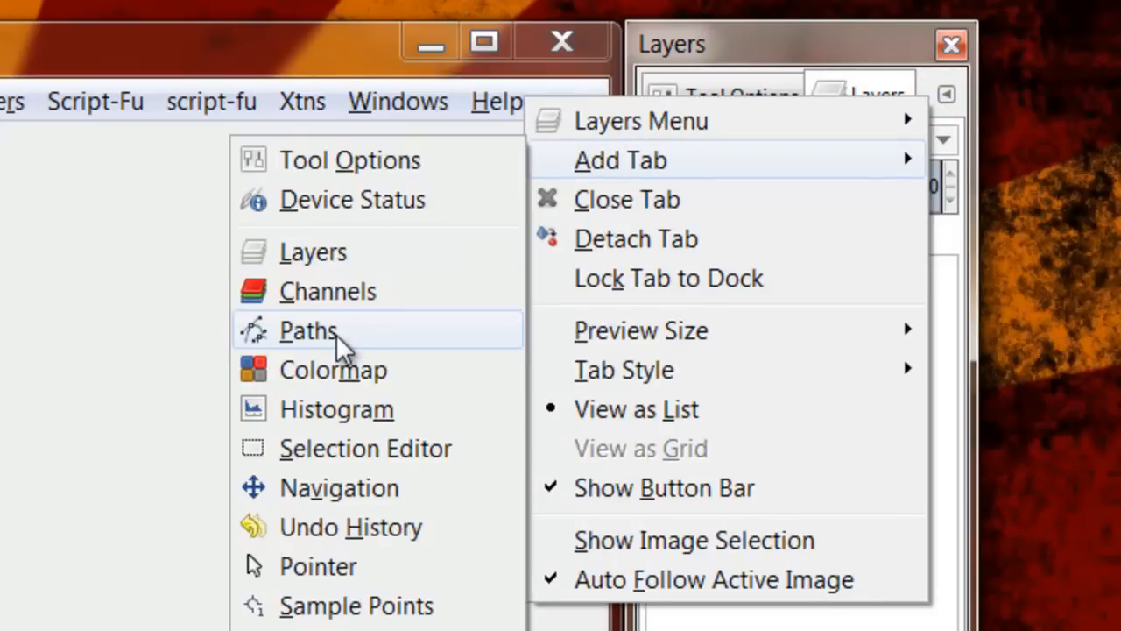
pyautogui.click(308, 331)
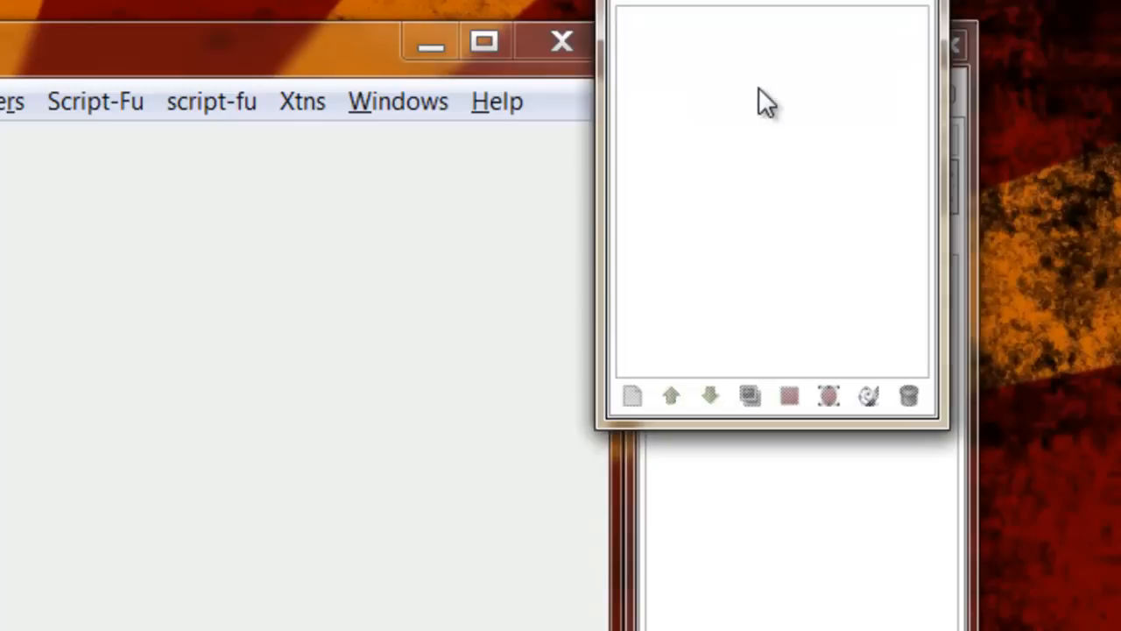
pyautogui.click(950, 91)
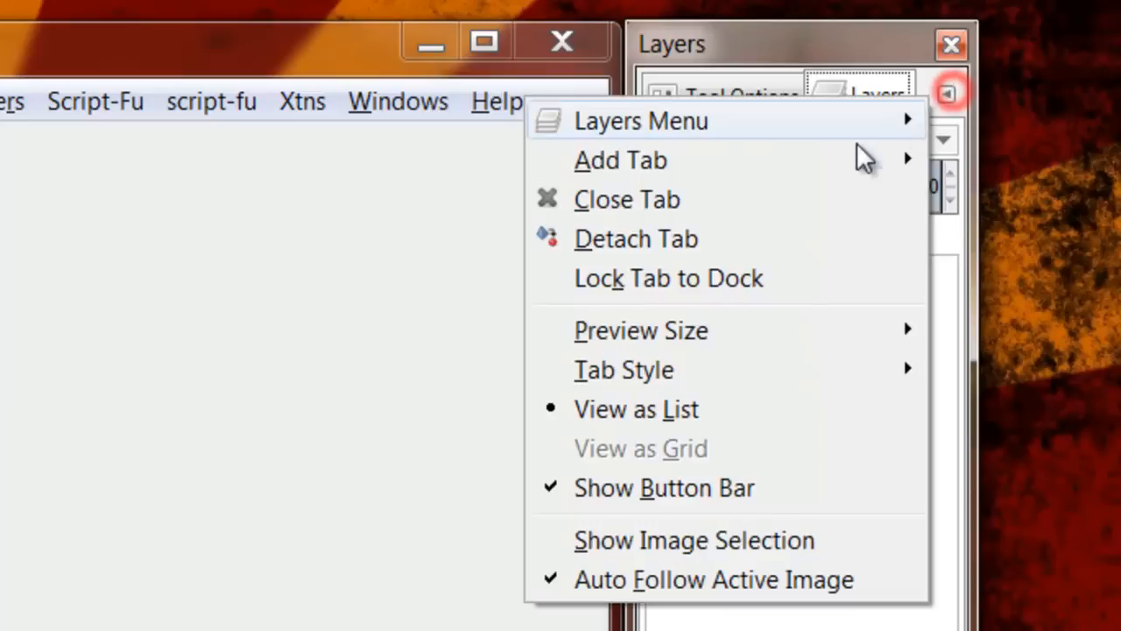
pyautogui.moveTo(621, 159)
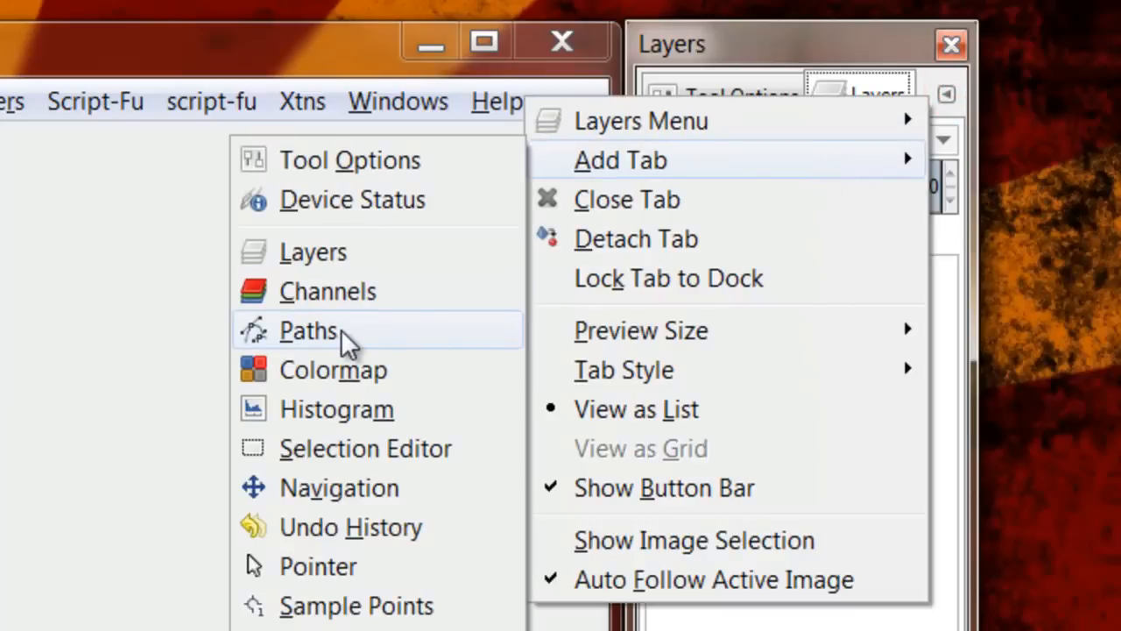
pyautogui.click(309, 331)
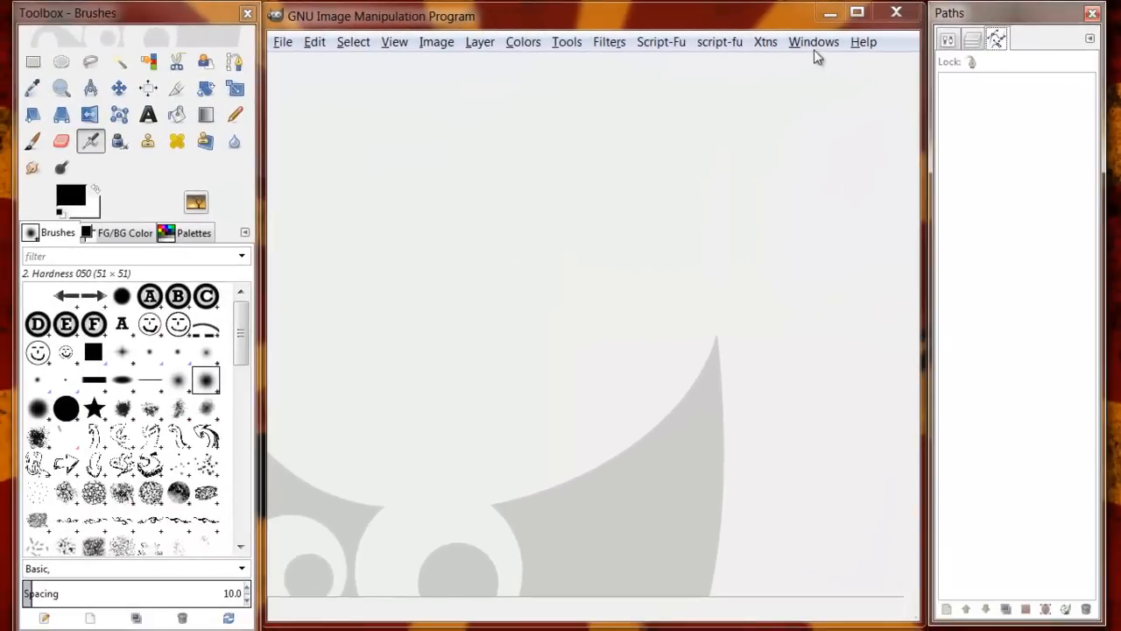
pyautogui.click(813, 42)
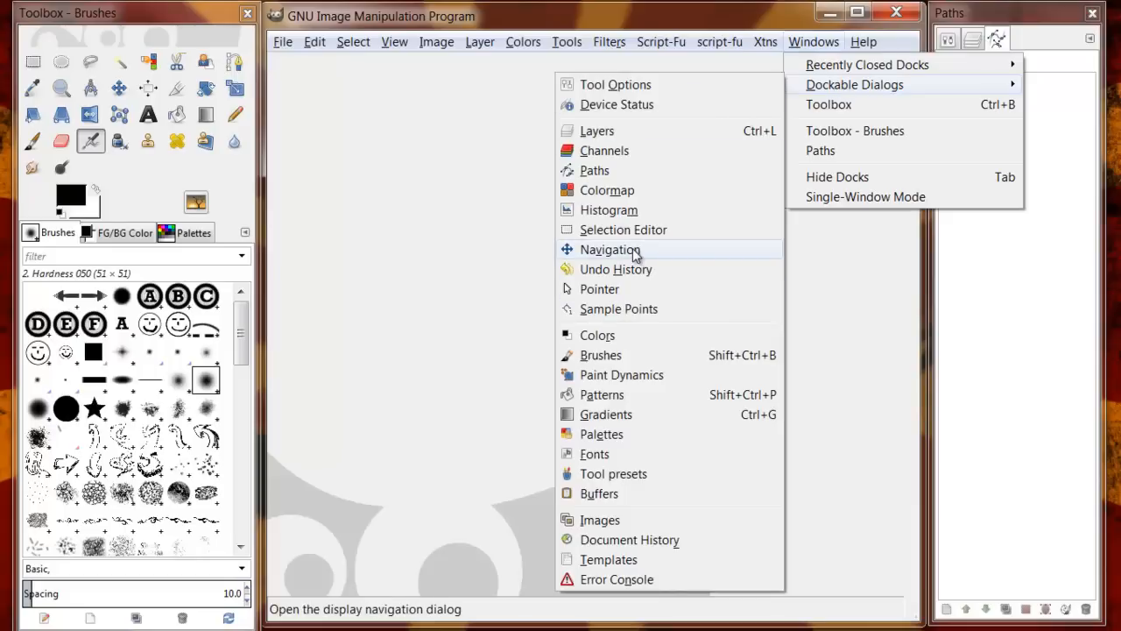
pyautogui.click(603, 249)
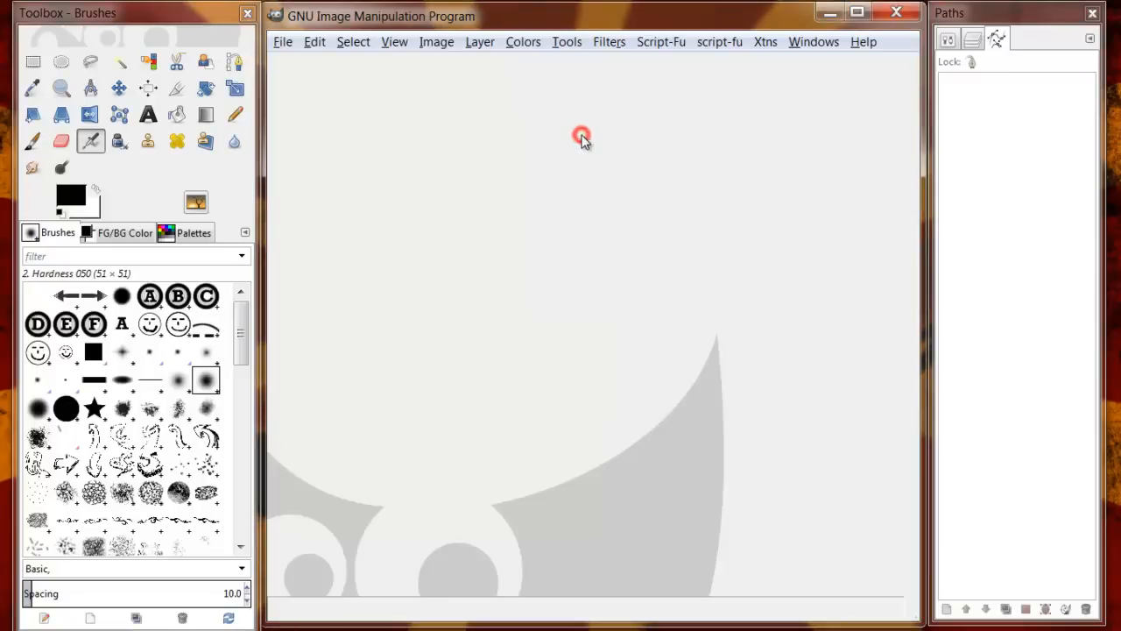
pyautogui.moveTo(638, 179)
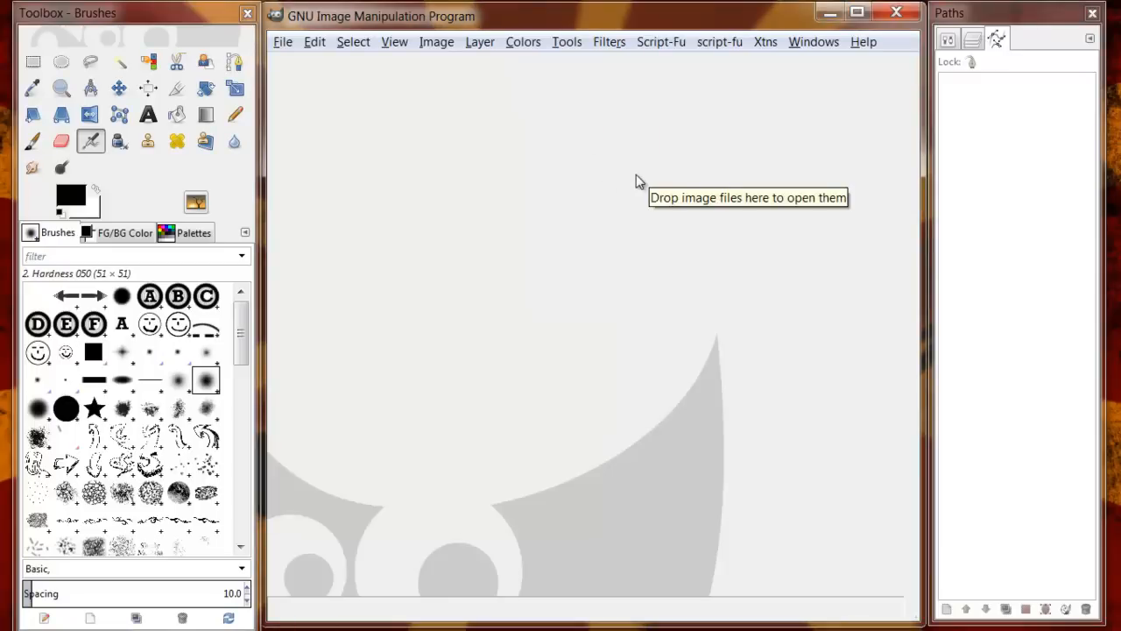
pyautogui.click(814, 43)
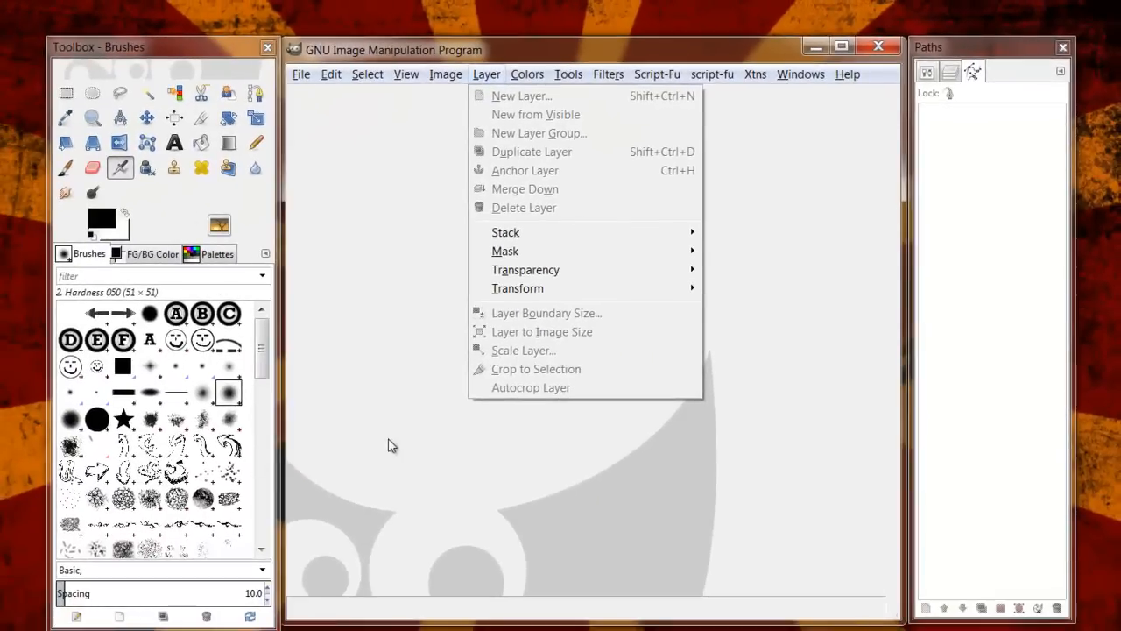
# Step: Enable Windows > Single-Window Mode and show Tool Options in the right dock
pyautogui.click(801, 74)
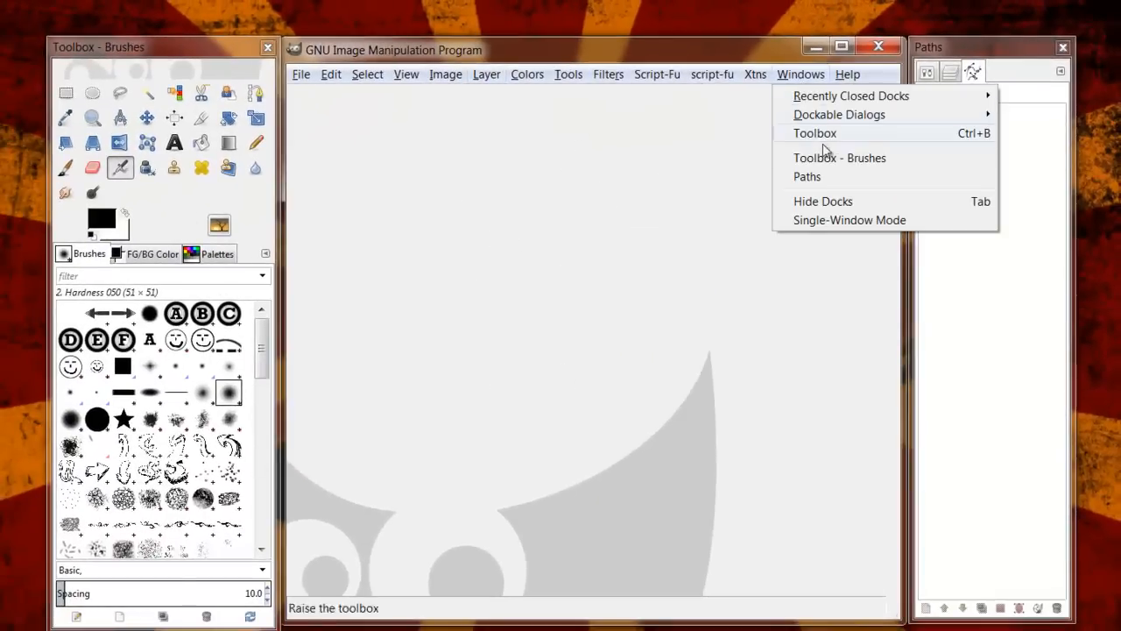
pyautogui.moveTo(834, 224)
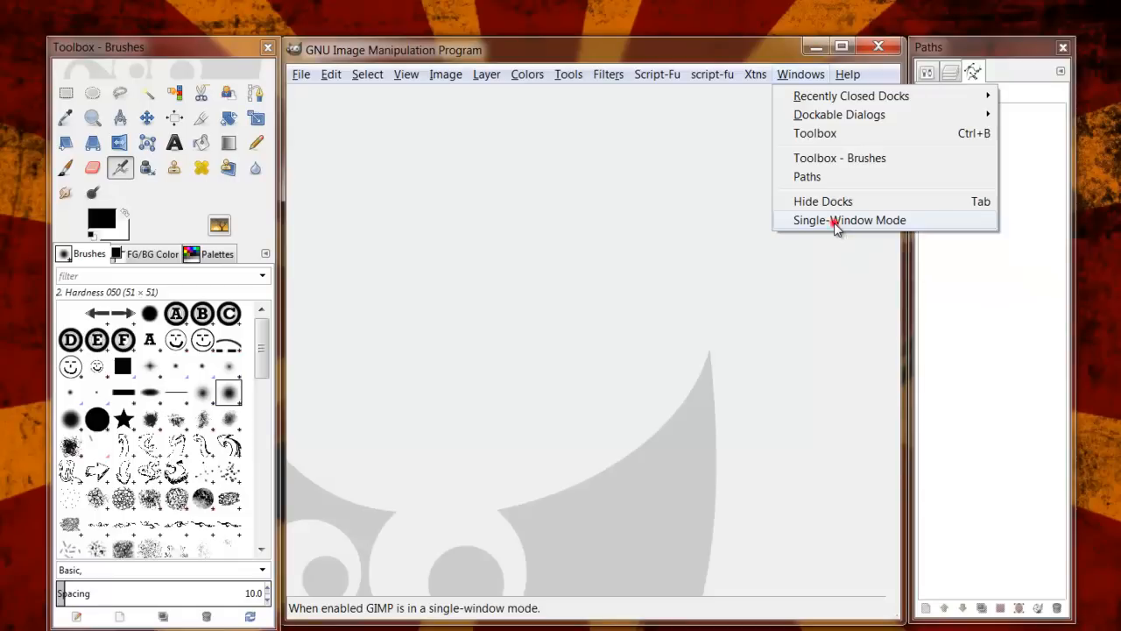
pyautogui.click(848, 221)
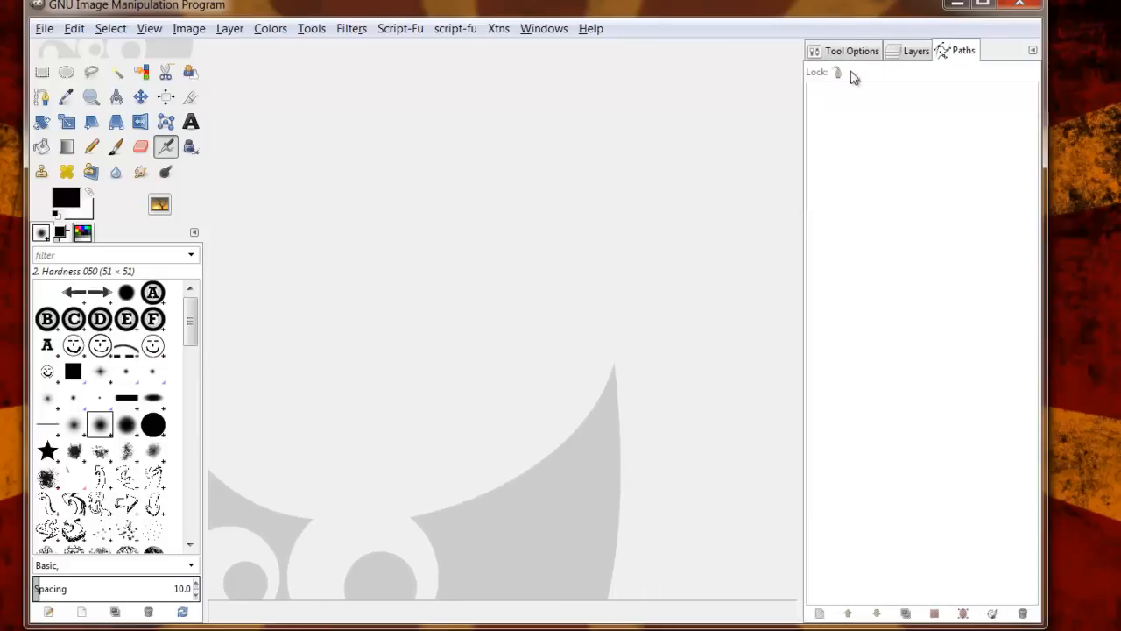
pyautogui.click(848, 49)
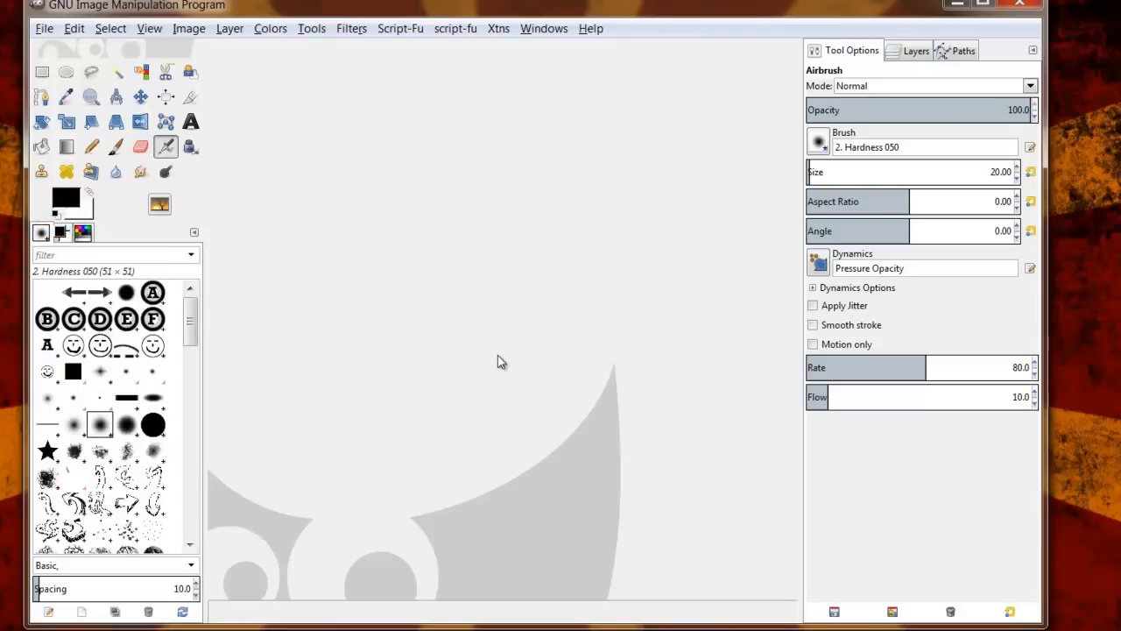
pyautogui.moveTo(84, 232)
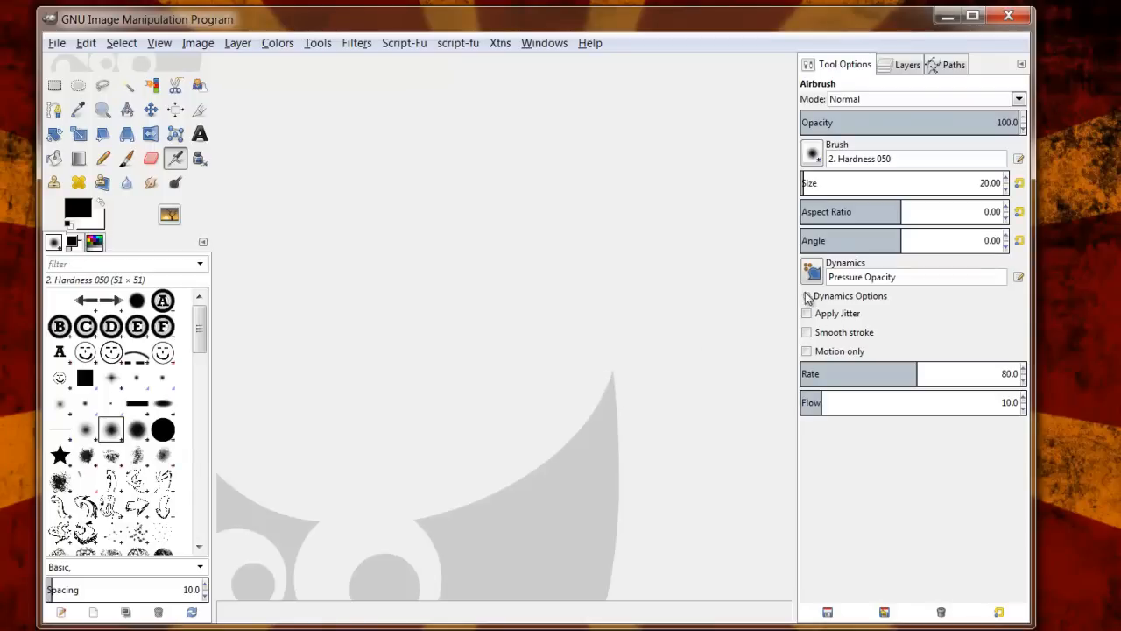
pyautogui.moveTo(460, 382)
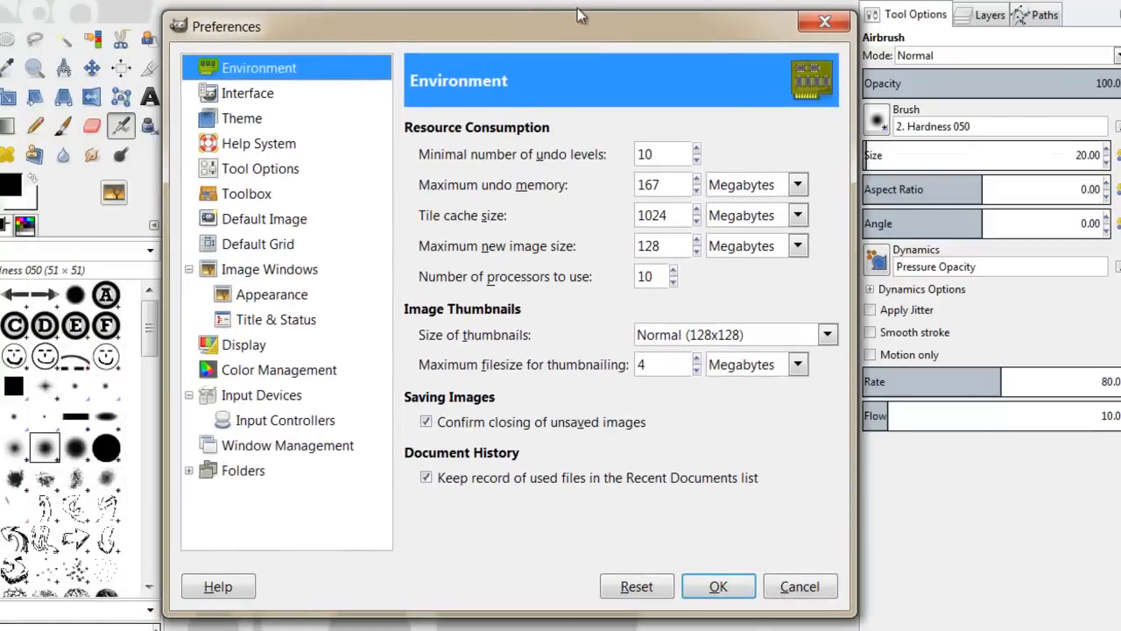
pyautogui.moveTo(266, 447)
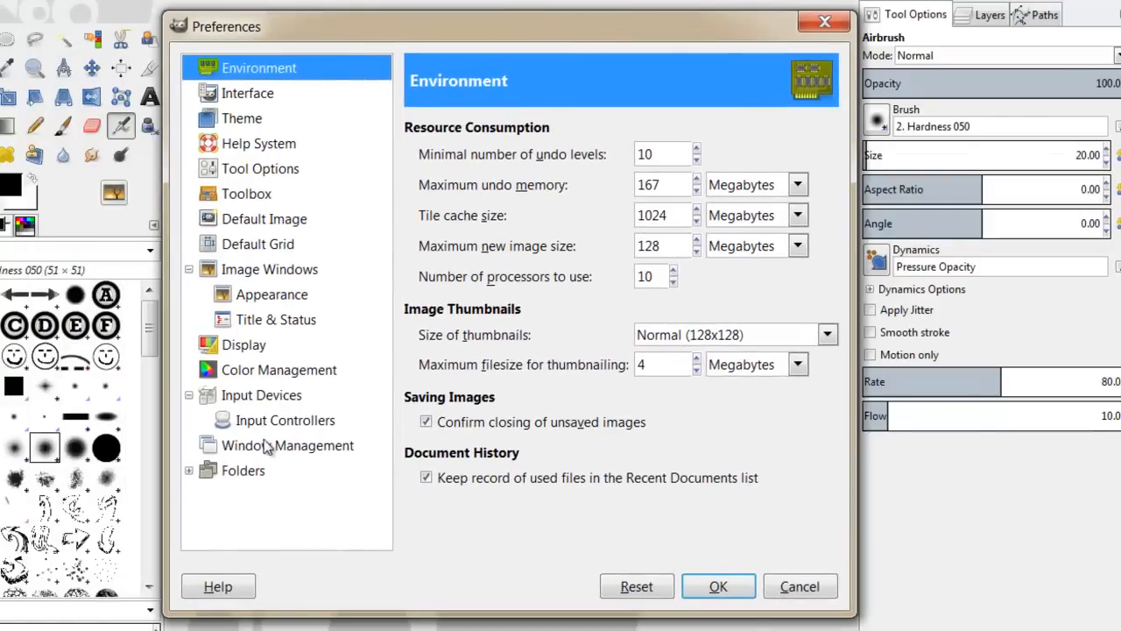
pyautogui.click(287, 445)
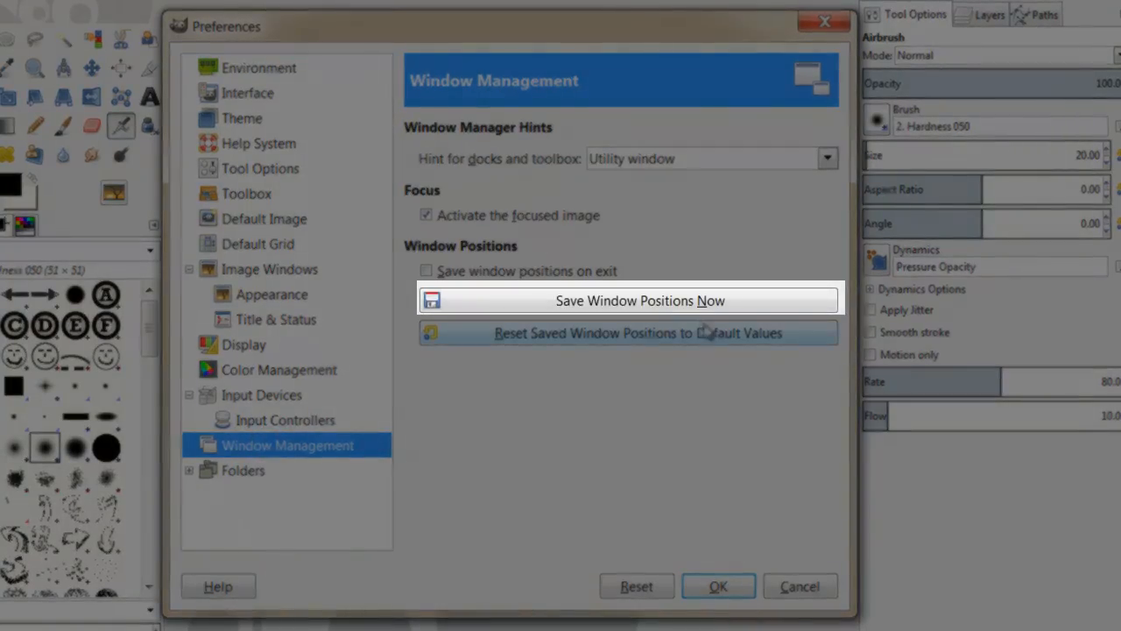
pyautogui.moveTo(617, 305)
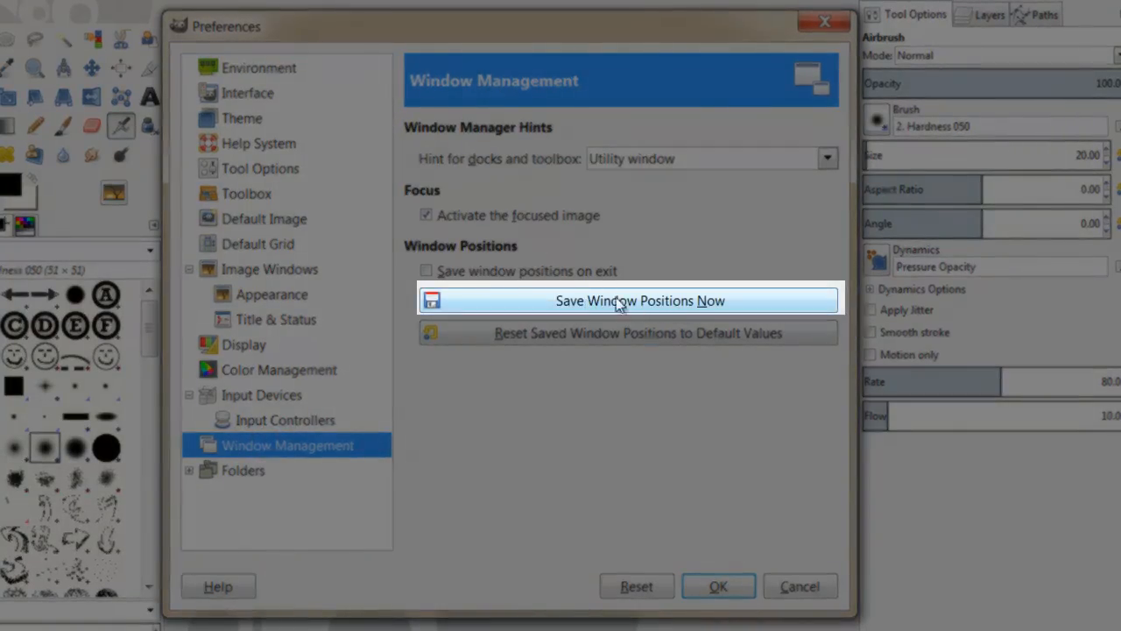
pyautogui.moveTo(455, 279)
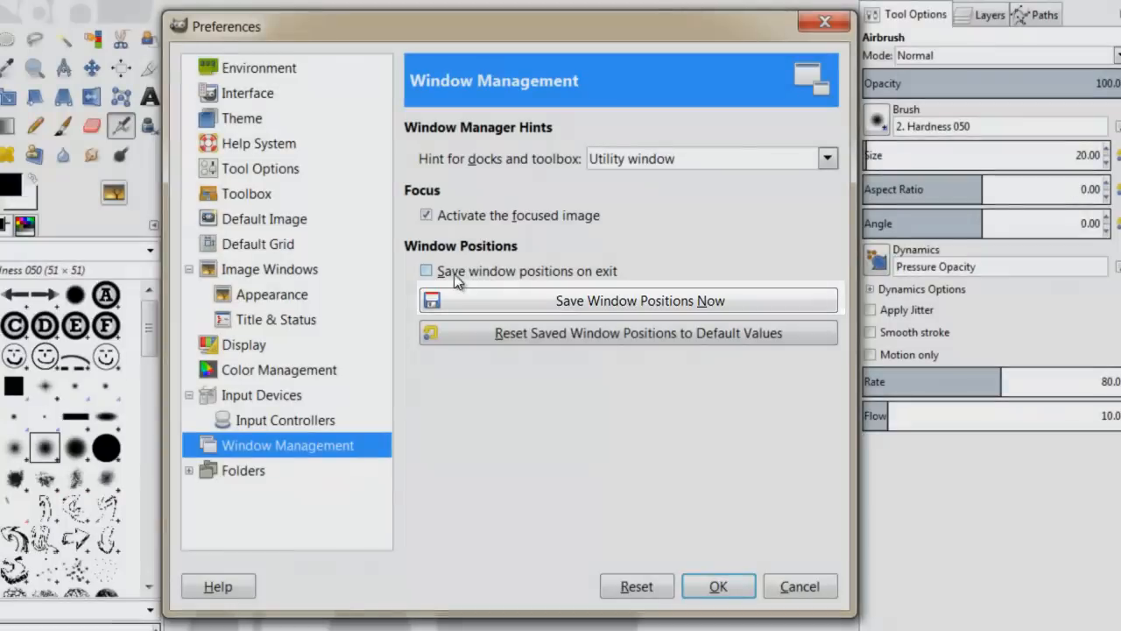
pyautogui.moveTo(522, 277)
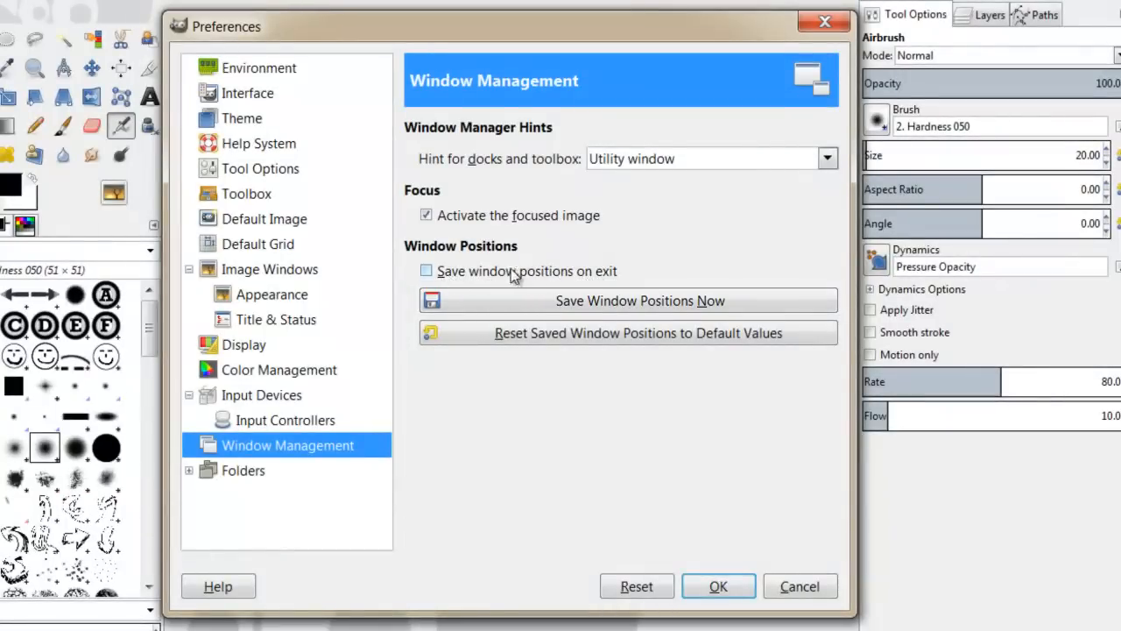
pyautogui.moveTo(582, 273)
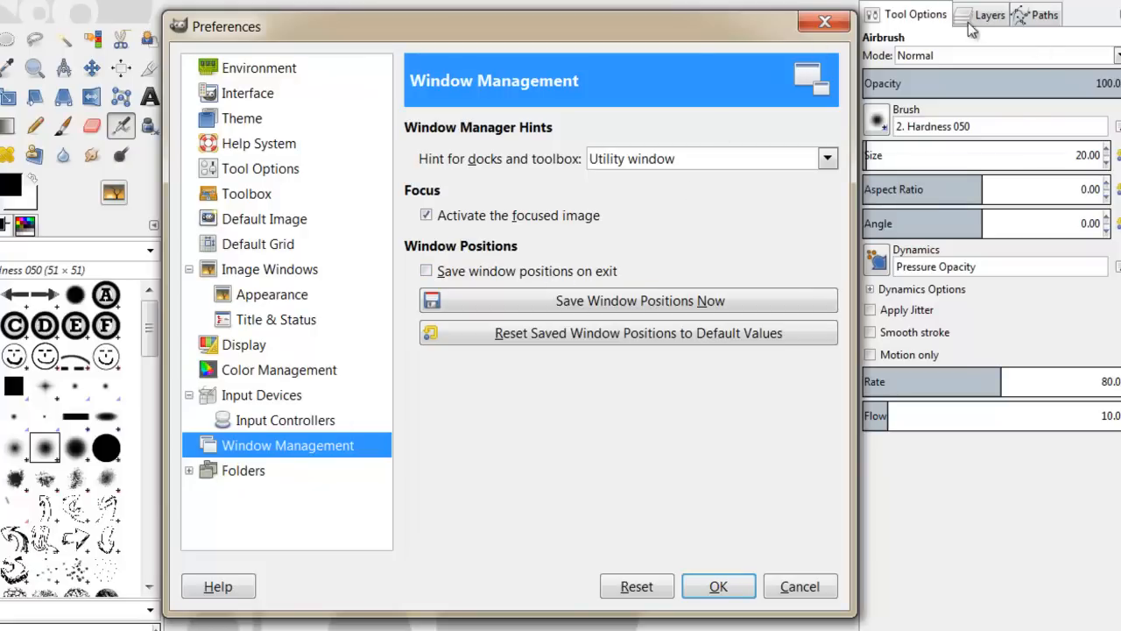
pyautogui.moveTo(634, 465)
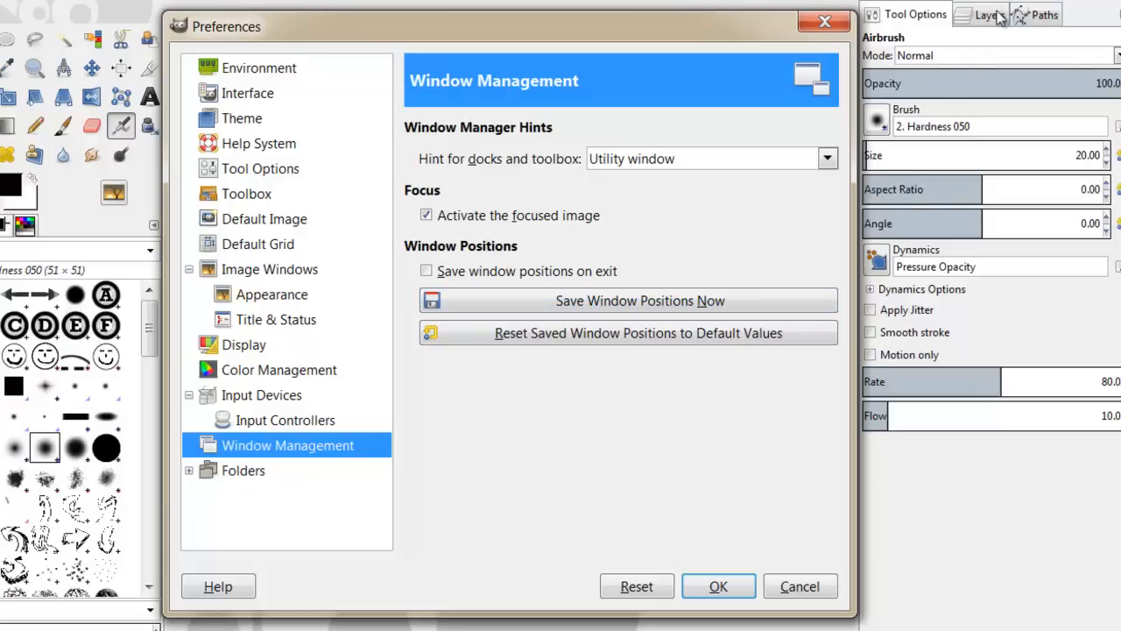
pyautogui.moveTo(581, 196)
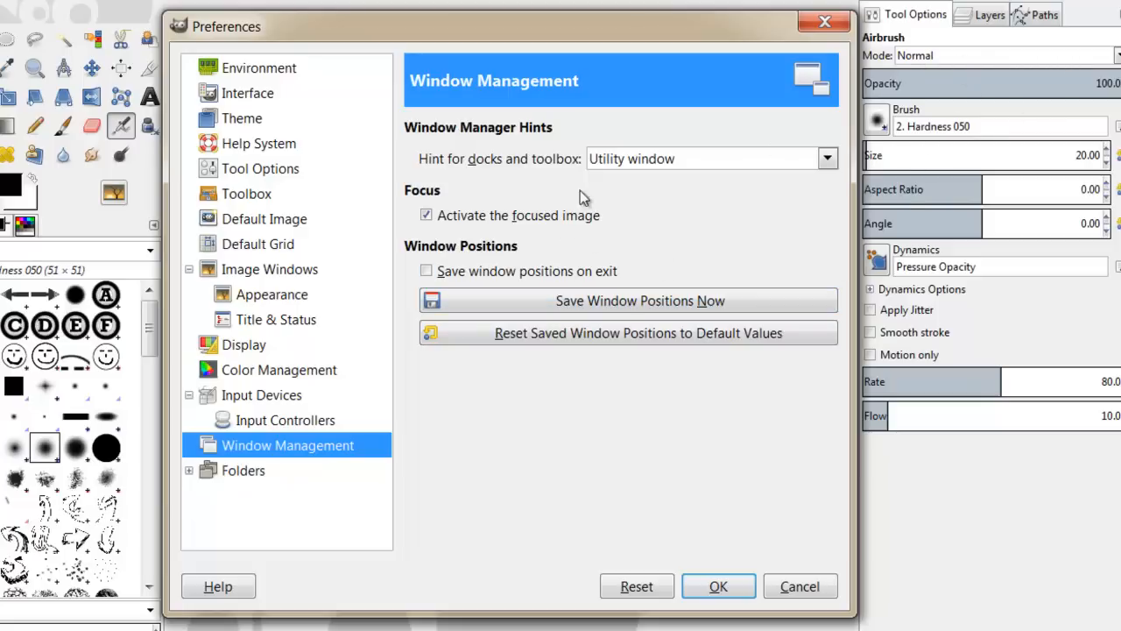
pyautogui.moveTo(552, 210)
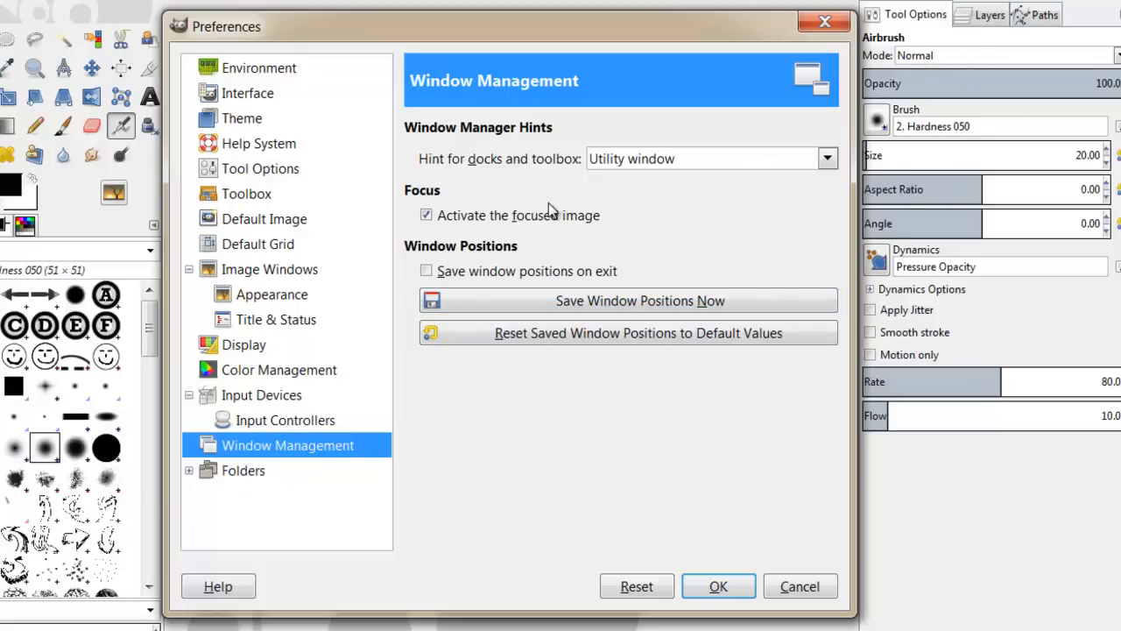
pyautogui.moveTo(609, 289)
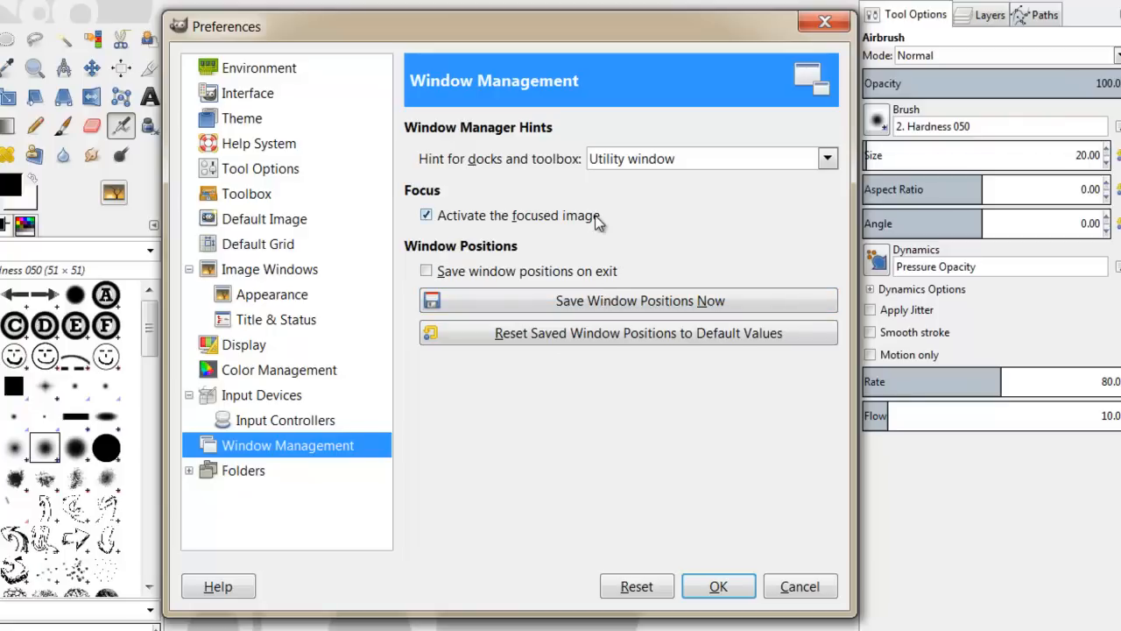
pyautogui.moveTo(458, 305)
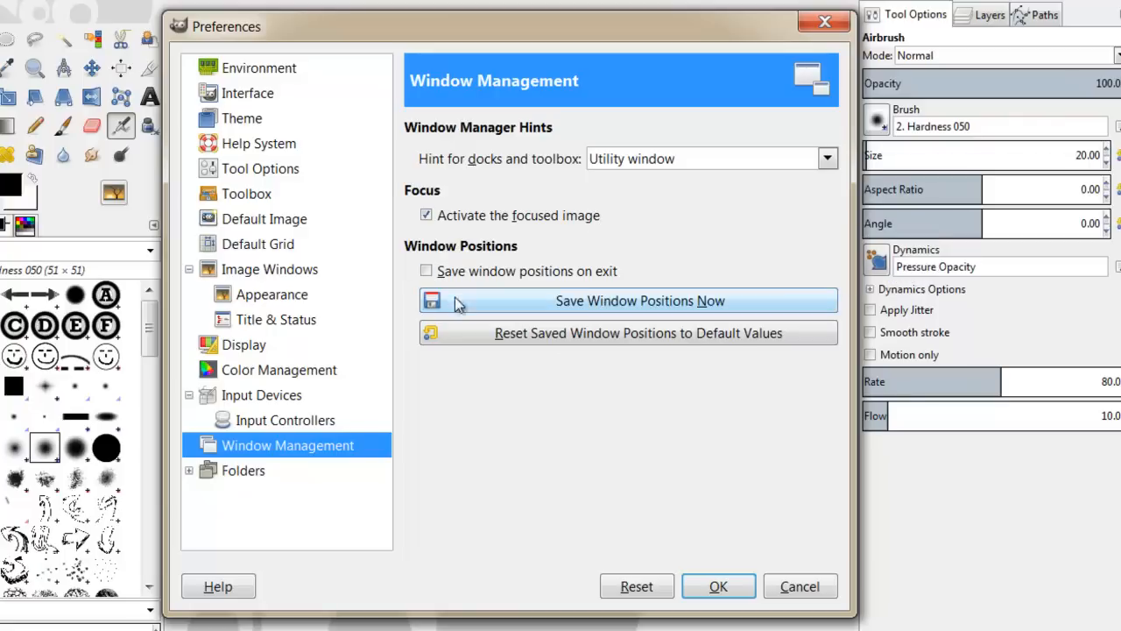
pyautogui.moveTo(520, 342)
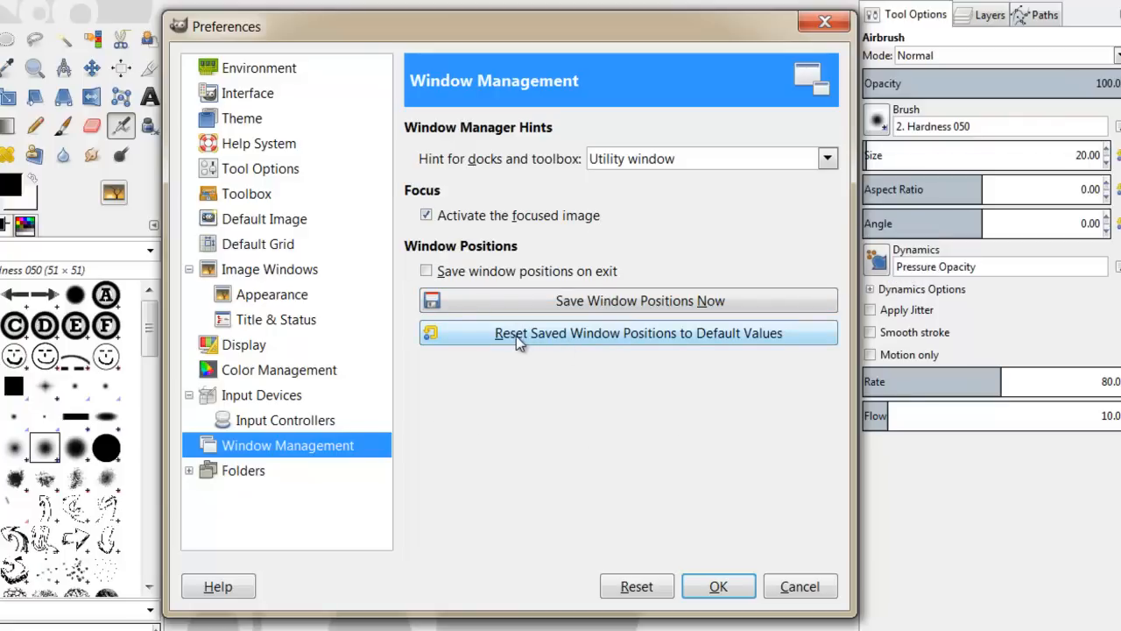
pyautogui.moveTo(711, 344)
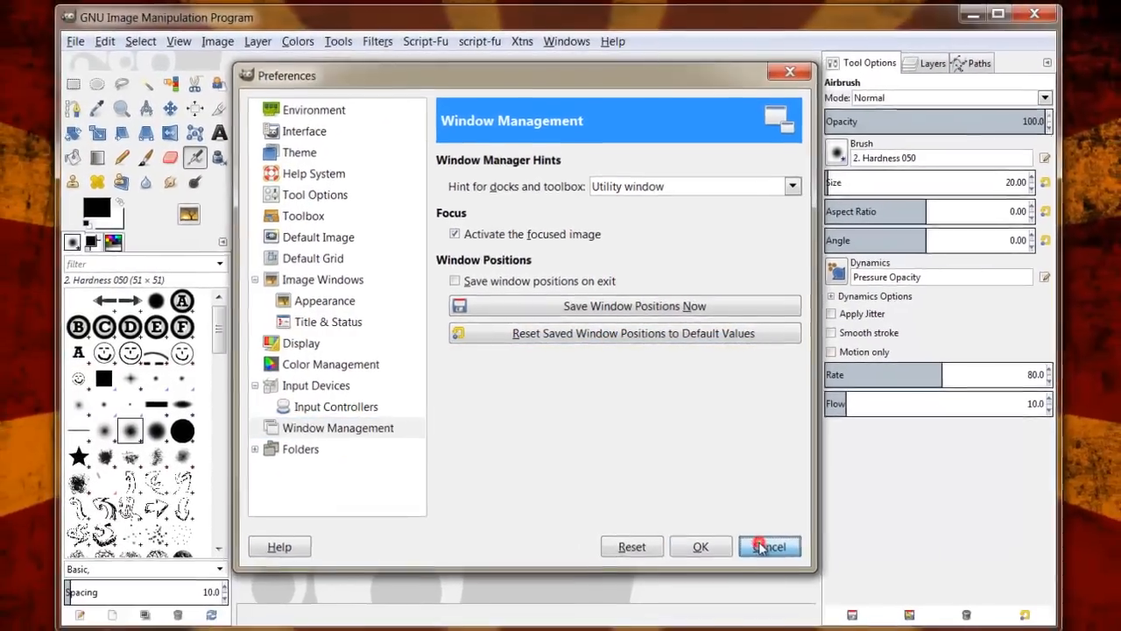
pyautogui.click(771, 547)
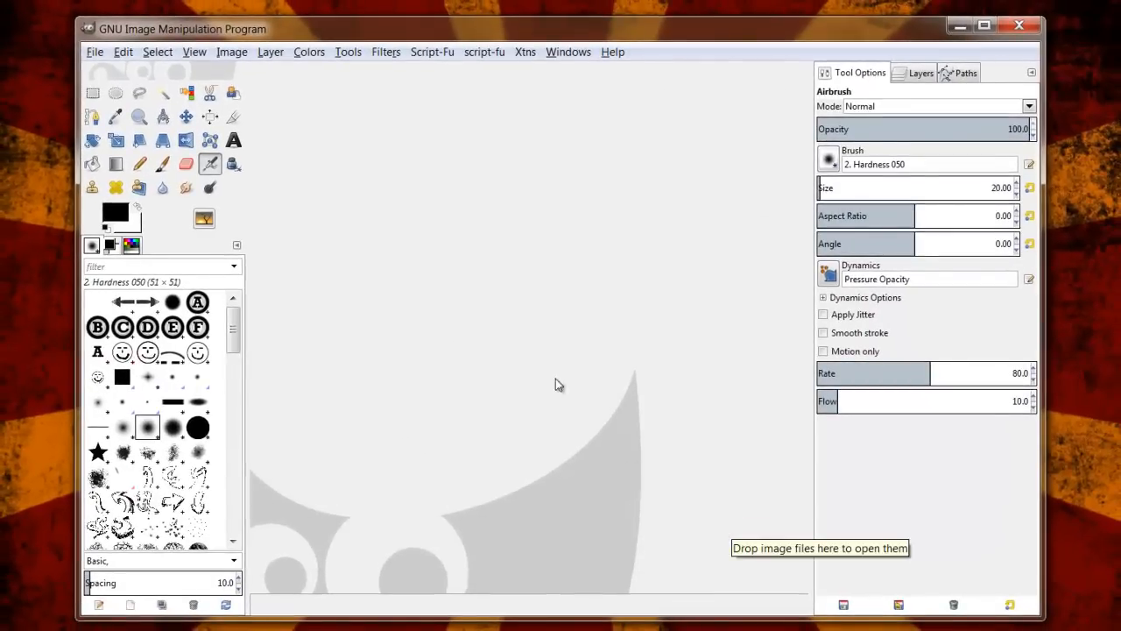
pyautogui.moveTo(480, 278)
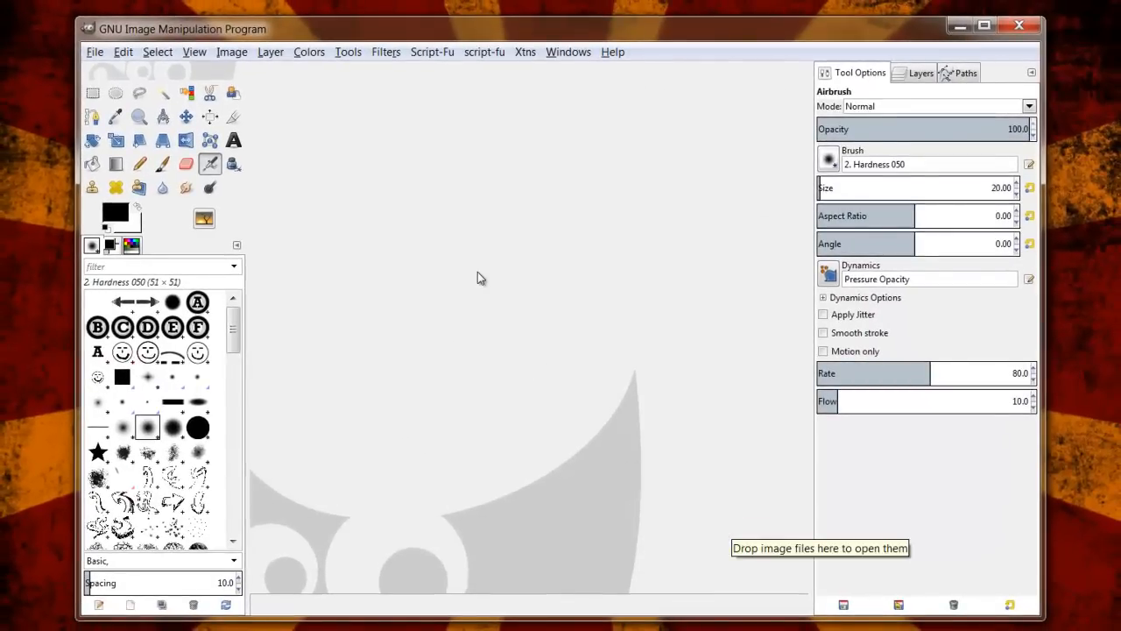